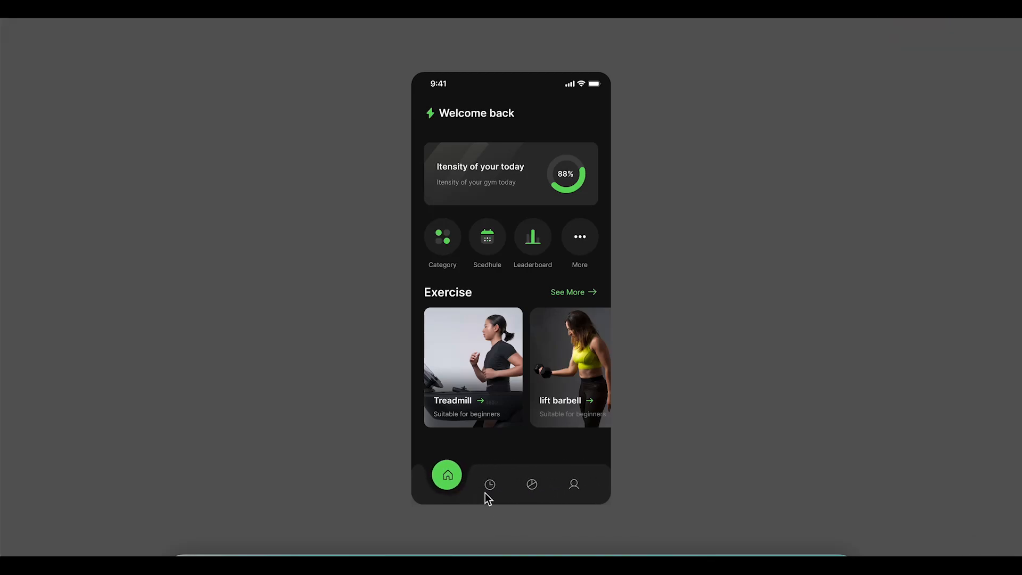
{"action": "mouse_move", "coordinate": [564, 499]}
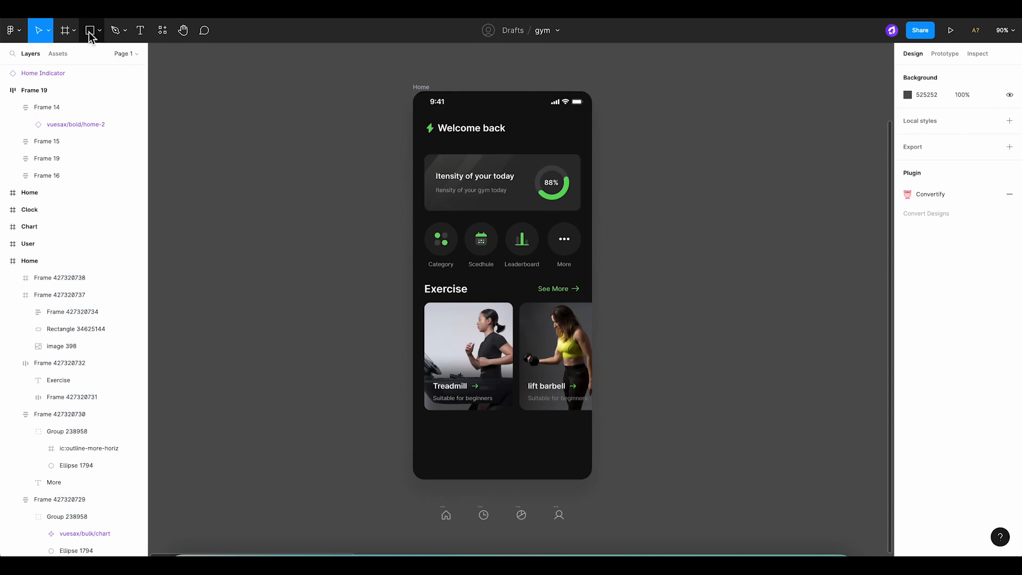
Draw a rectangle at the bottom of Home and resize it to 375×76.
{"action": "left_click", "coordinate": [90, 29]}
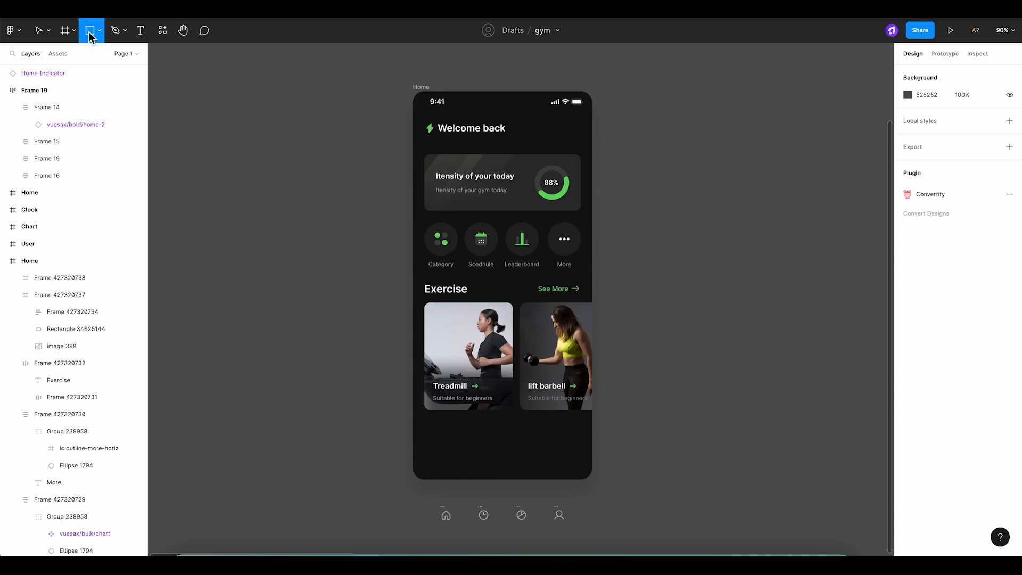
{"action": "left_click", "coordinate": [92, 30]}
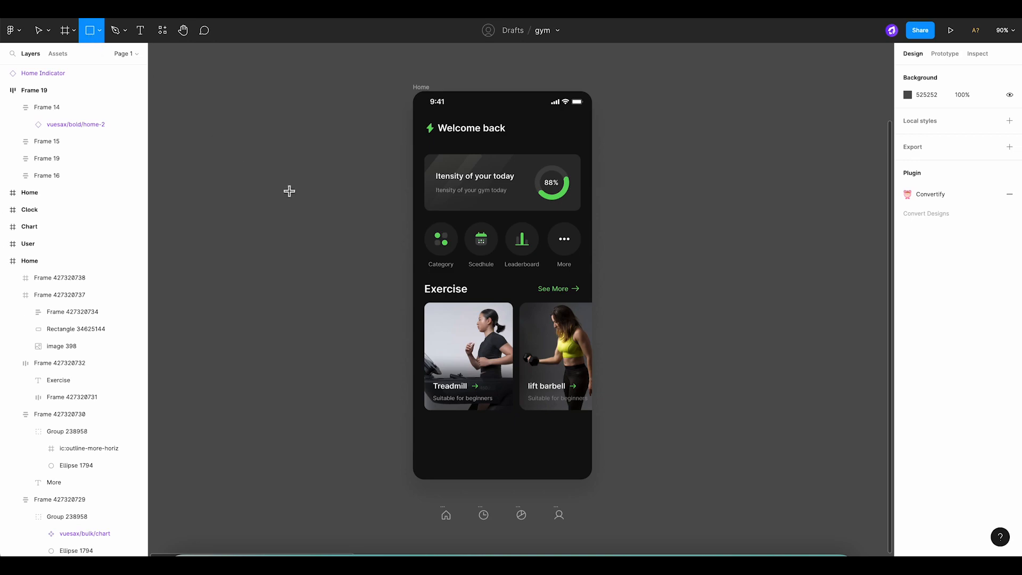
{"action": "left_click_drag", "start_coordinate": [415, 438], "coordinate": [458, 478]}
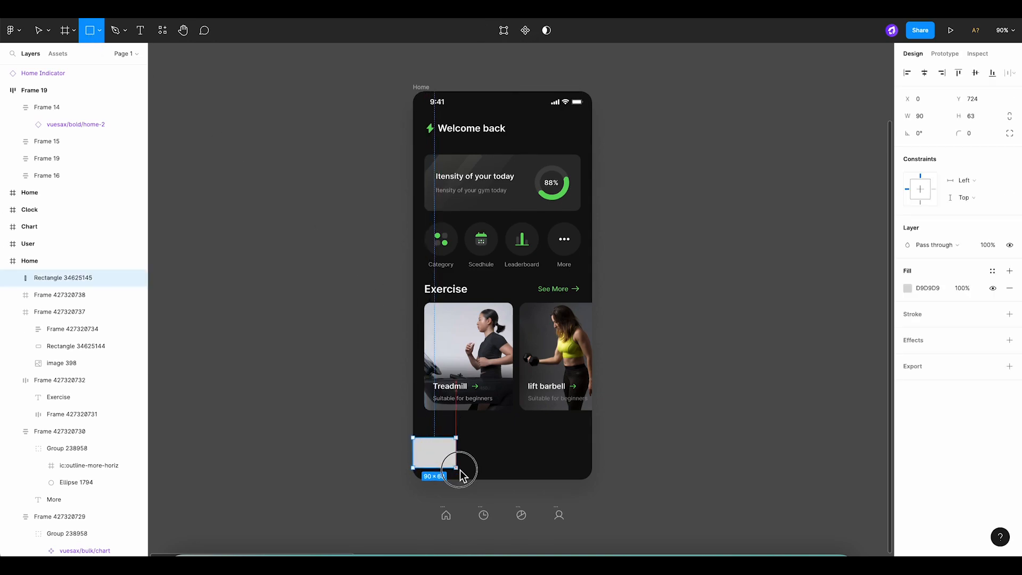
{"action": "left_click_drag", "start_coordinate": [458, 470], "coordinate": [591, 478]}
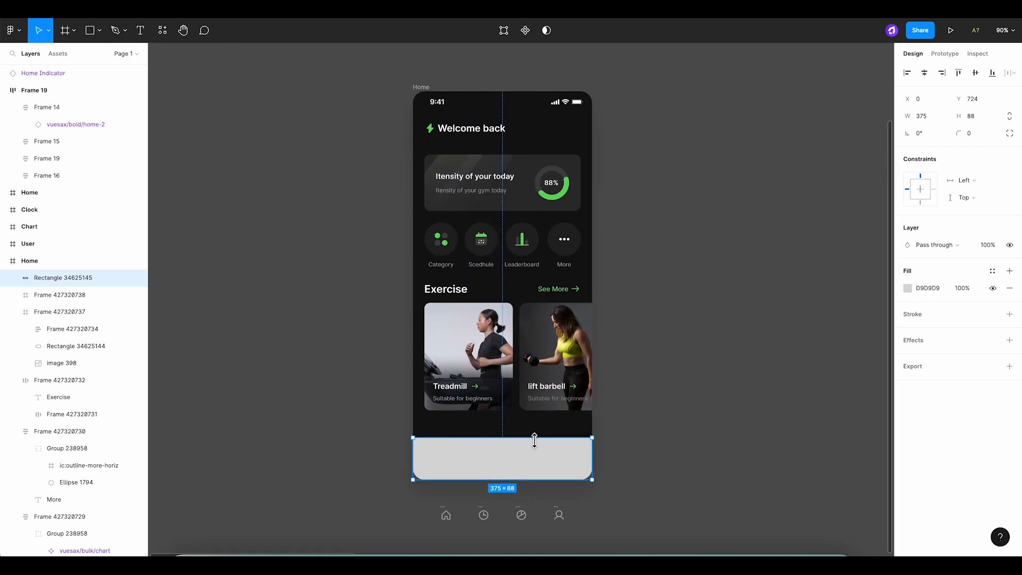
{"action": "left_click_drag", "start_coordinate": [534, 438], "coordinate": [534, 447]}
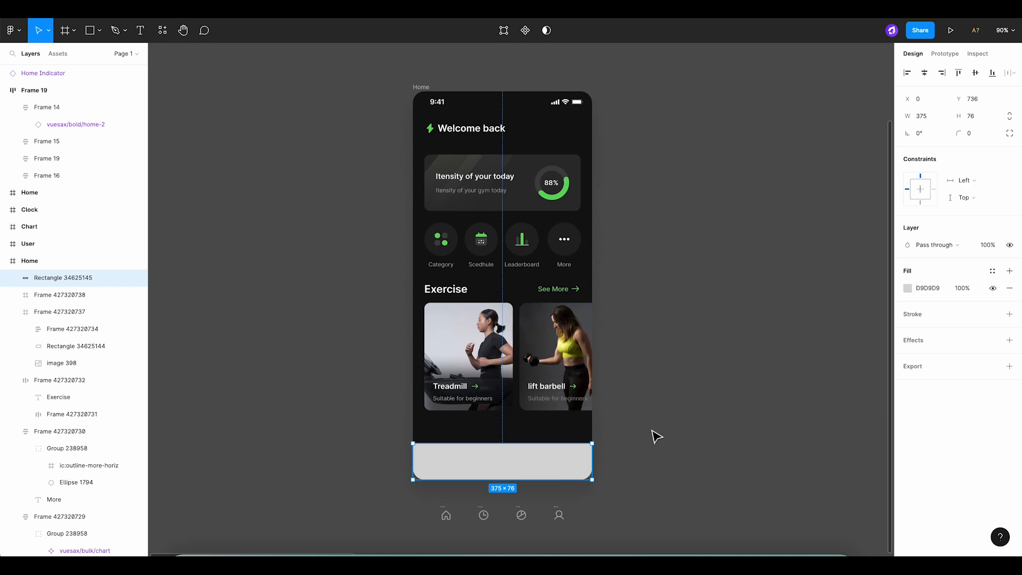
Fill the bar dark gray and move it off Home, above the navigation icons.
{"action": "left_click", "coordinate": [907, 288]}
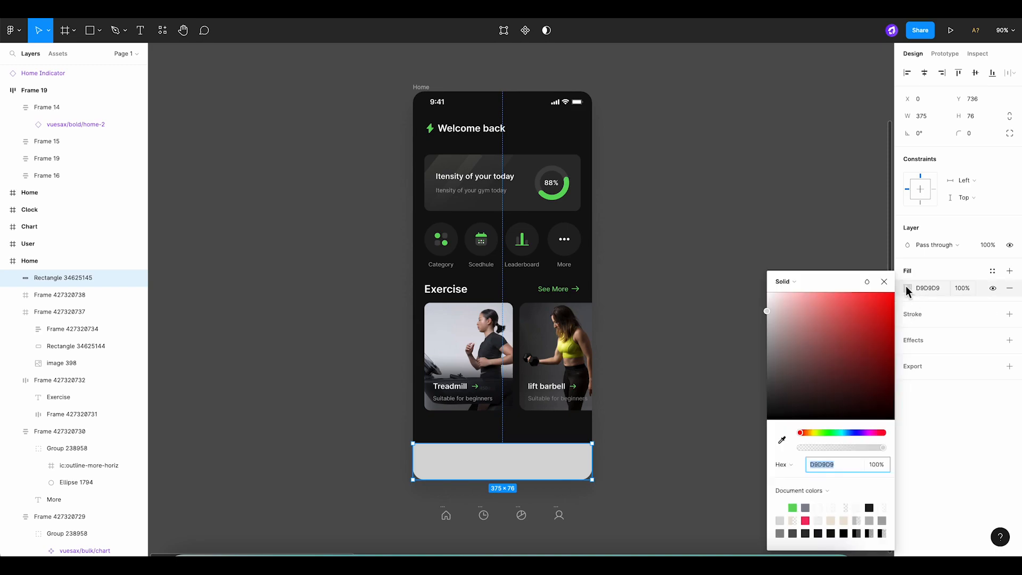
{"action": "left_click", "coordinate": [781, 439]}
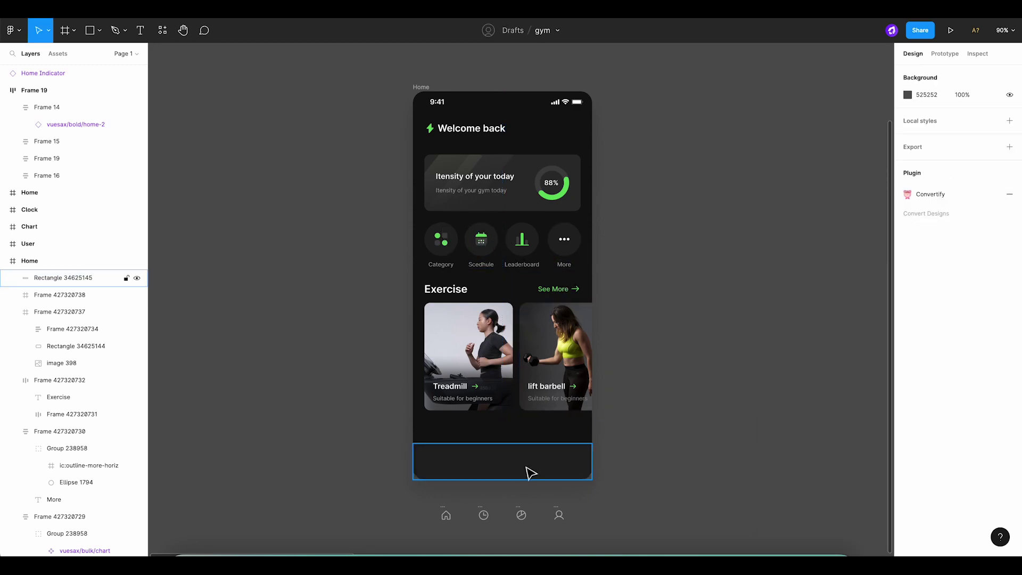
{"action": "left_click_drag", "start_coordinate": [501, 462], "coordinate": [815, 462]}
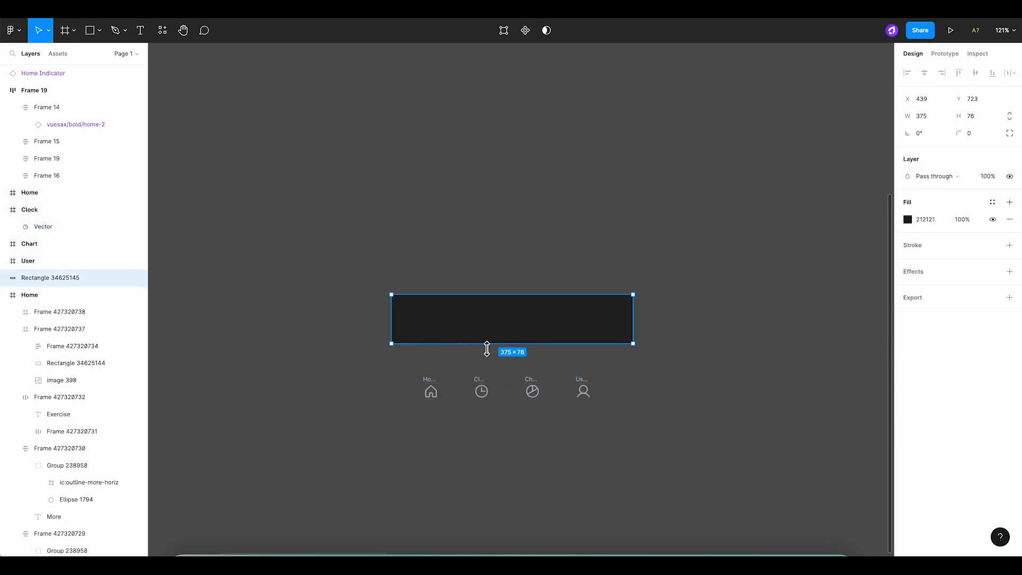
Deselect the bar and draw a small 78×40 empty frame below the icons.
{"action": "left_click", "coordinate": [430, 391]}
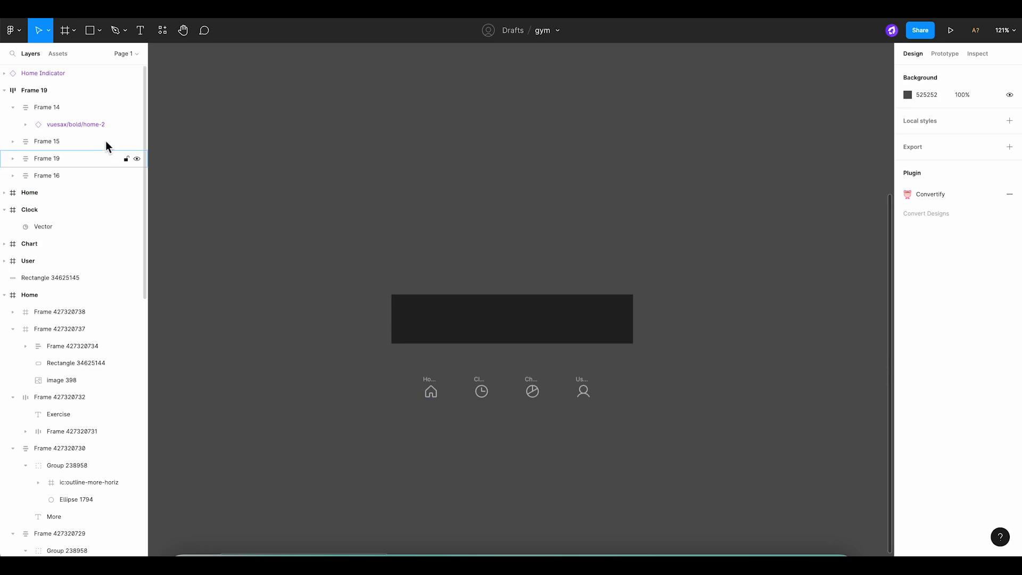
{"action": "left_click", "coordinate": [65, 31]}
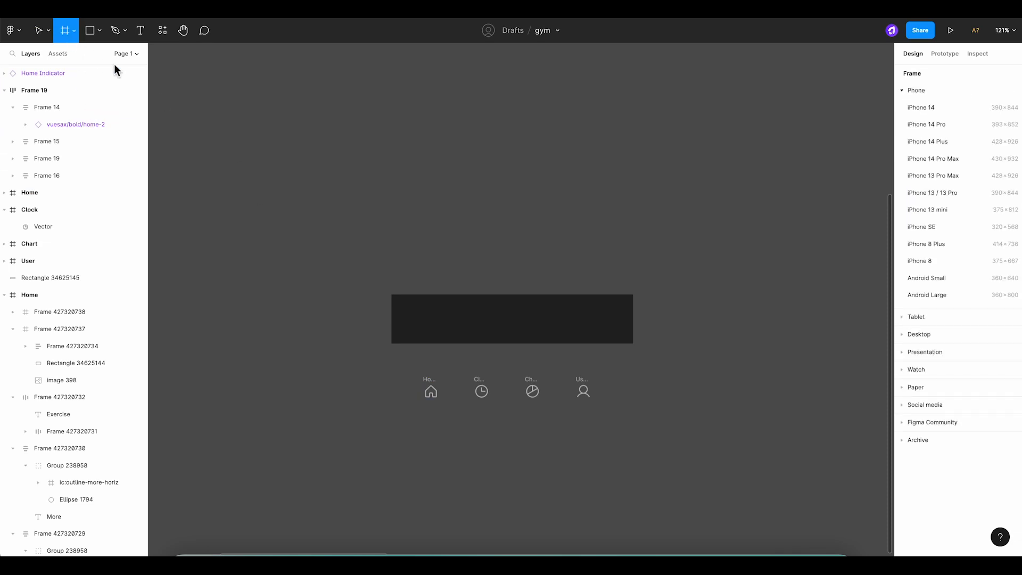
{"action": "left_click_drag", "start_coordinate": [390, 427], "coordinate": [459, 443]}
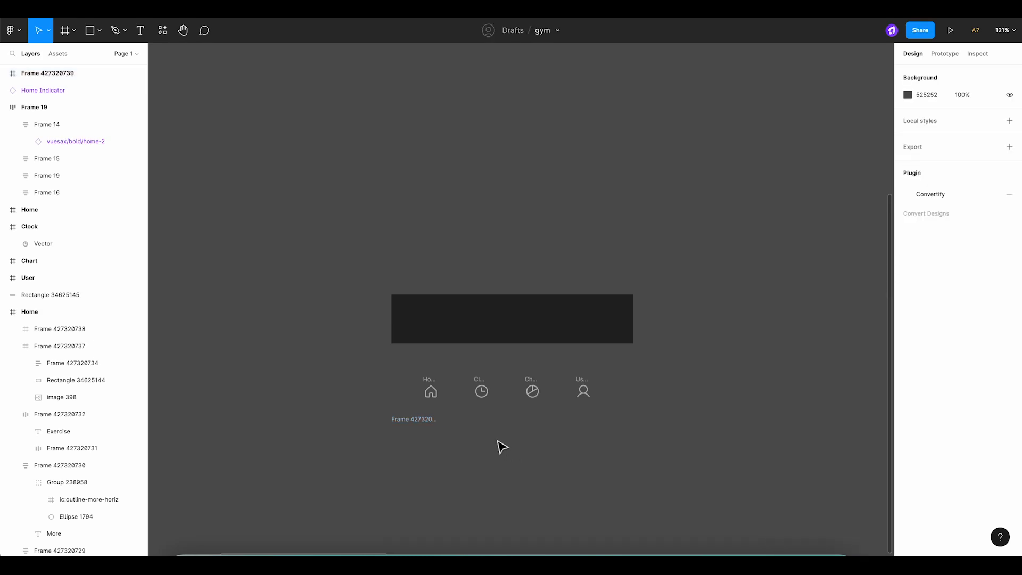
Put the home icon inside the new frame and center it vertically.
{"action": "left_click", "coordinate": [415, 436]}
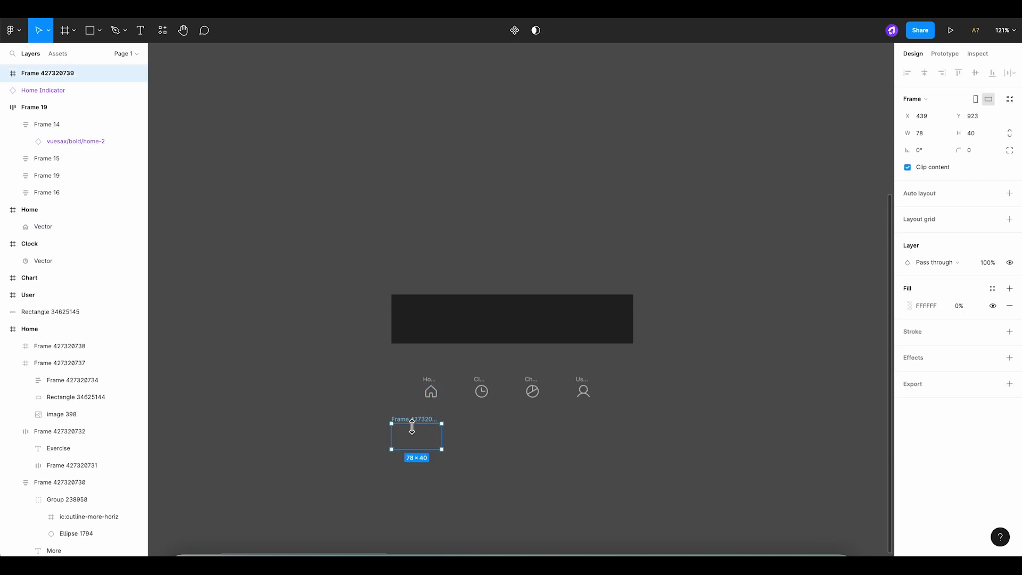
{"action": "left_click", "coordinate": [399, 434]}
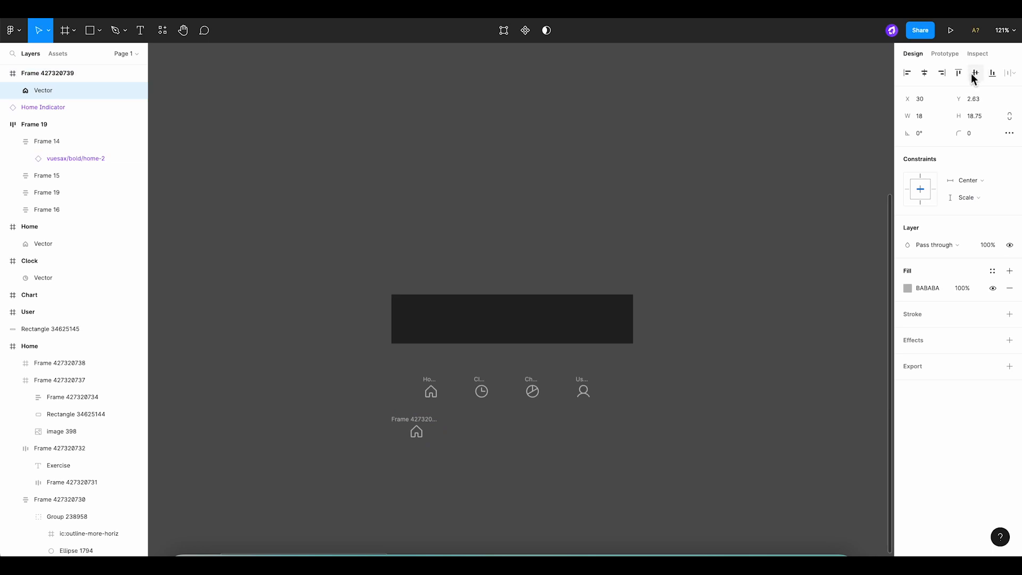
{"action": "left_click", "coordinate": [416, 431]}
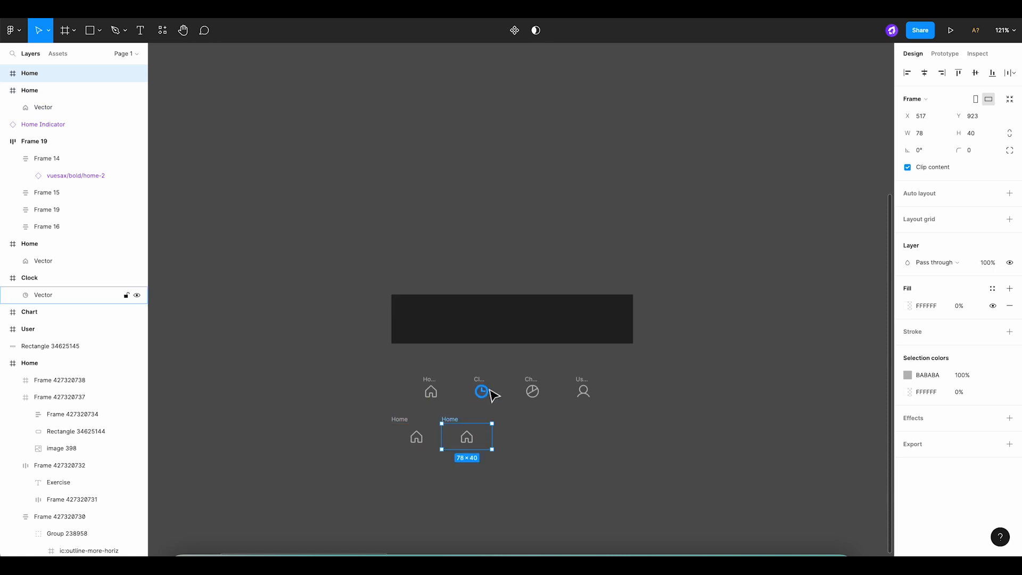
Build Clock, Graph and Profile frames from the icons, remove the originals, and rename them.
{"action": "left_click", "coordinate": [481, 391]}
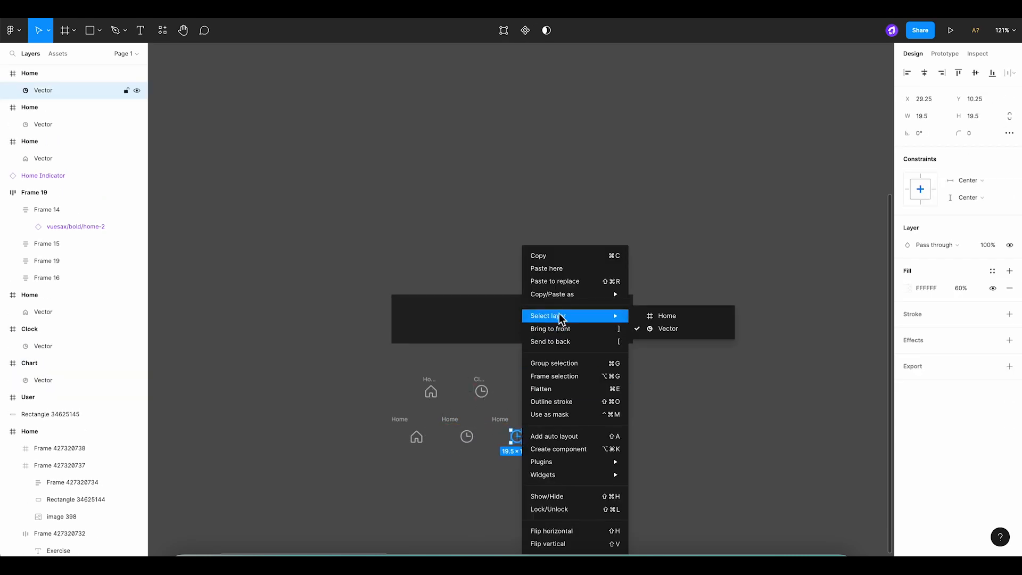
{"action": "left_click", "coordinate": [666, 316]}
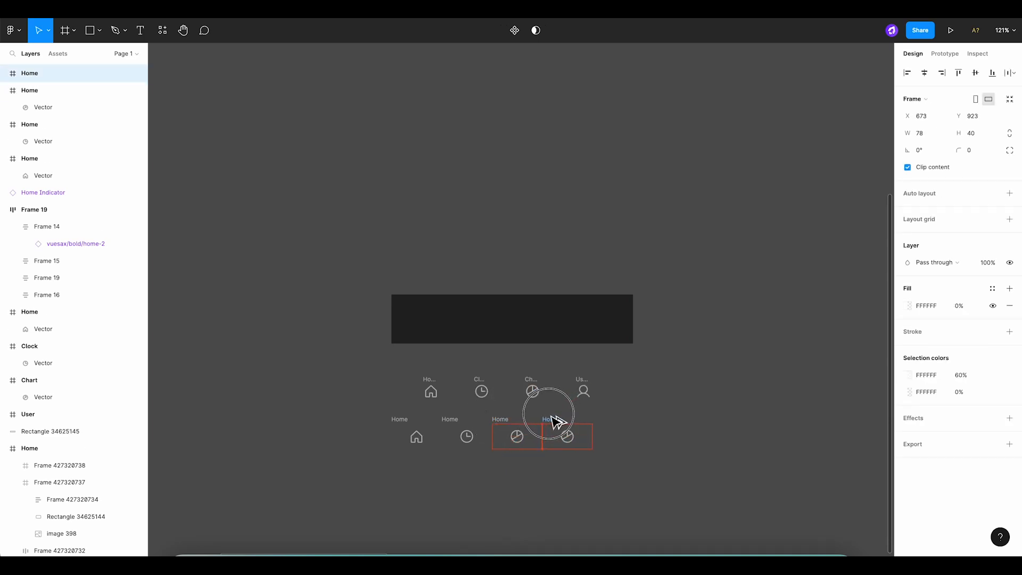
{"action": "left_click", "coordinate": [565, 436]}
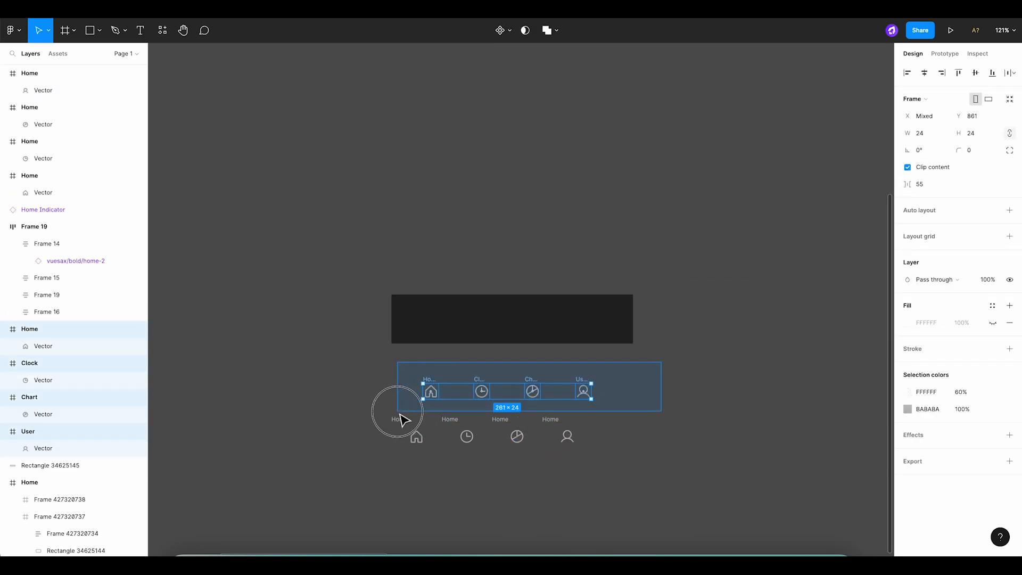
{"action": "left_click", "coordinate": [466, 437]}
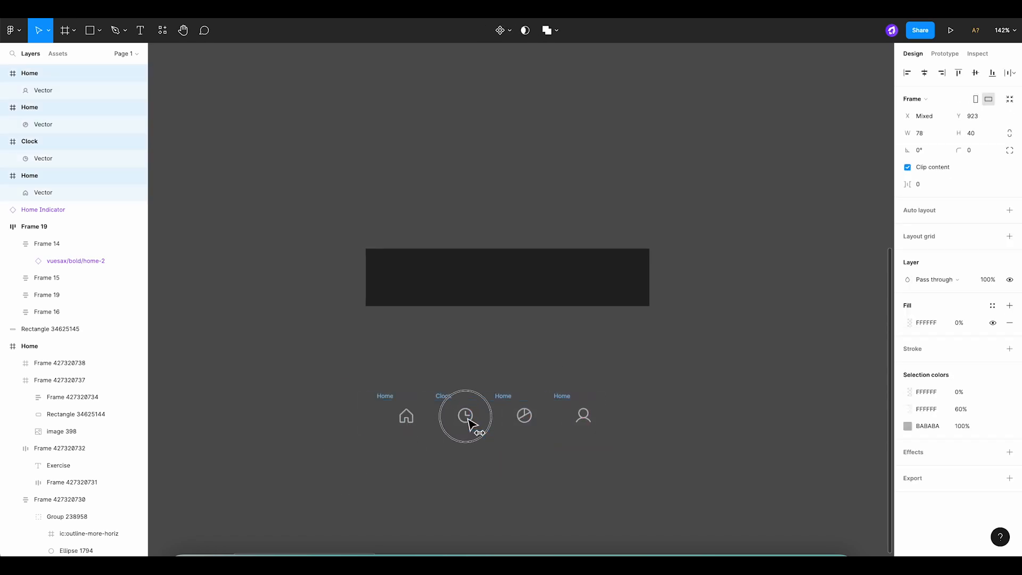
{"action": "left_click", "coordinate": [547, 416]}
{"action": "type", "text": "Graph"}
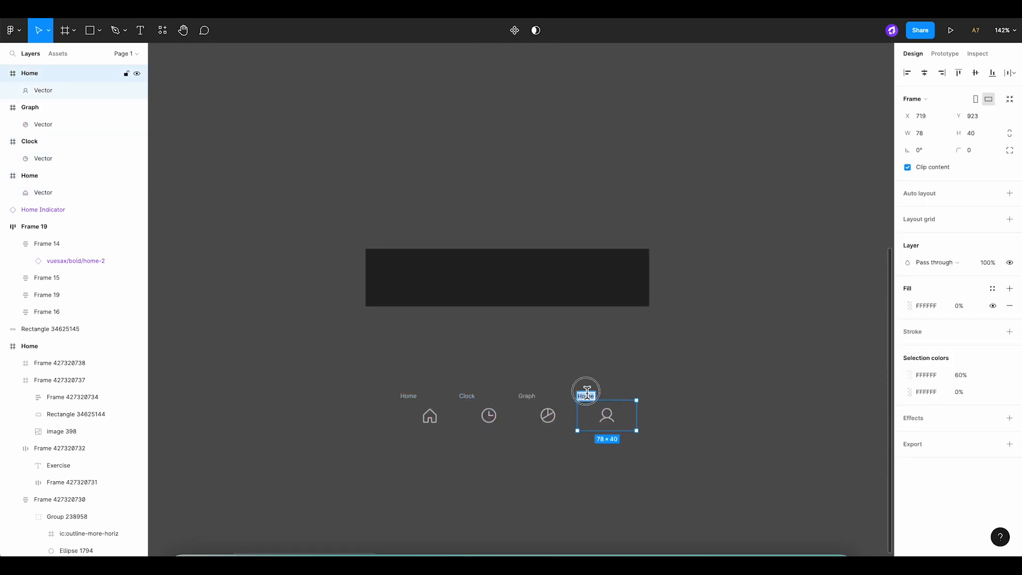
{"action": "type", "text": "Profil"}
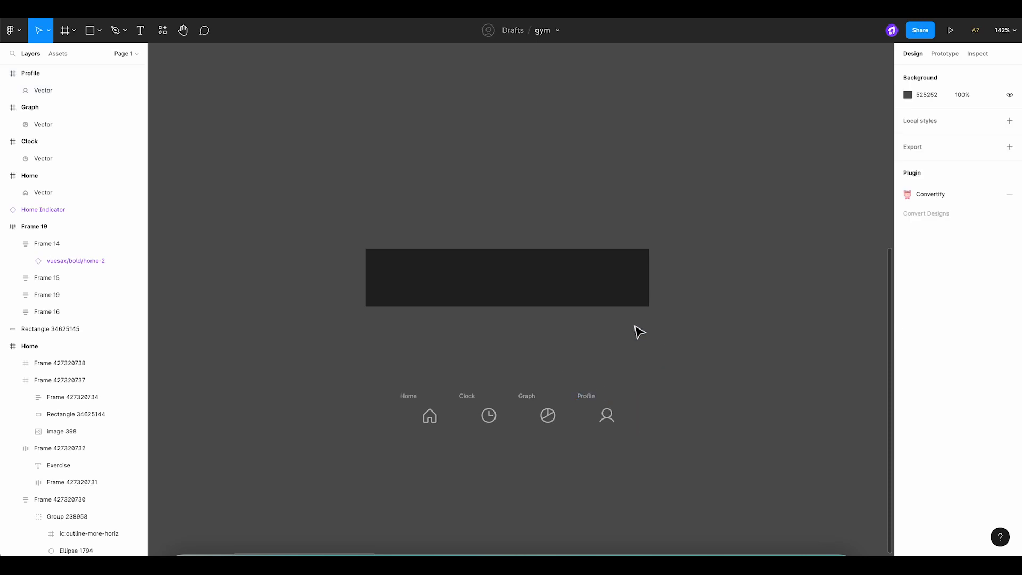
Send the four navigation frames to back and set their spacing value to 1.
{"action": "left_click", "coordinate": [488, 416]}
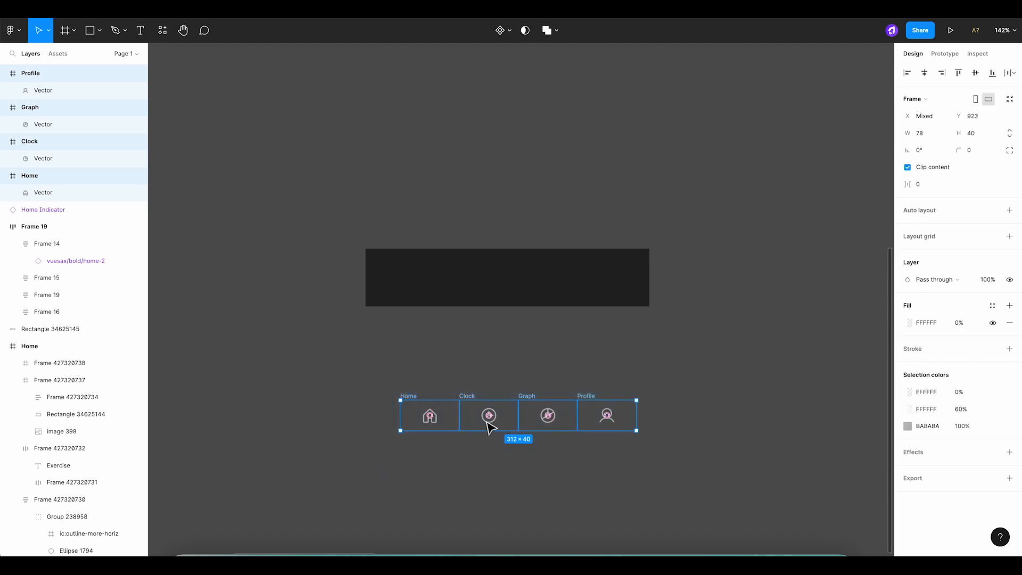
{"action": "right_click", "coordinate": [488, 421]}
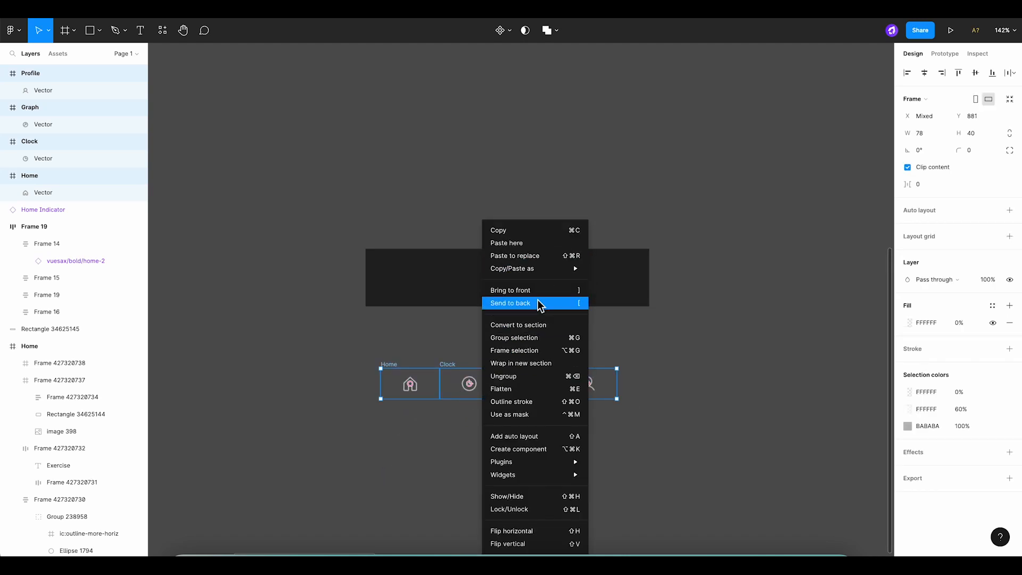
{"action": "left_click", "coordinate": [510, 303]}
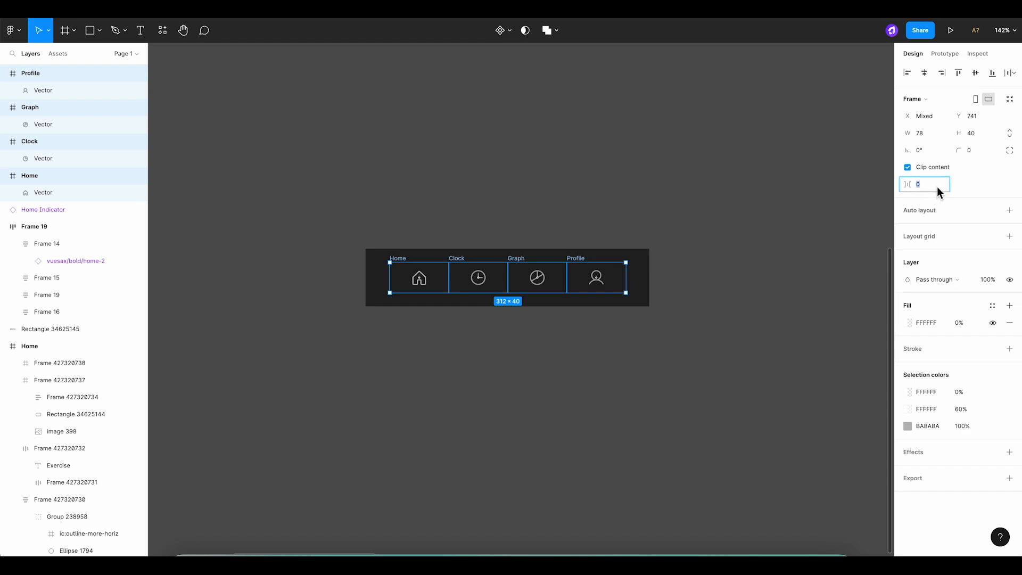
{"action": "type", "text": "1"}
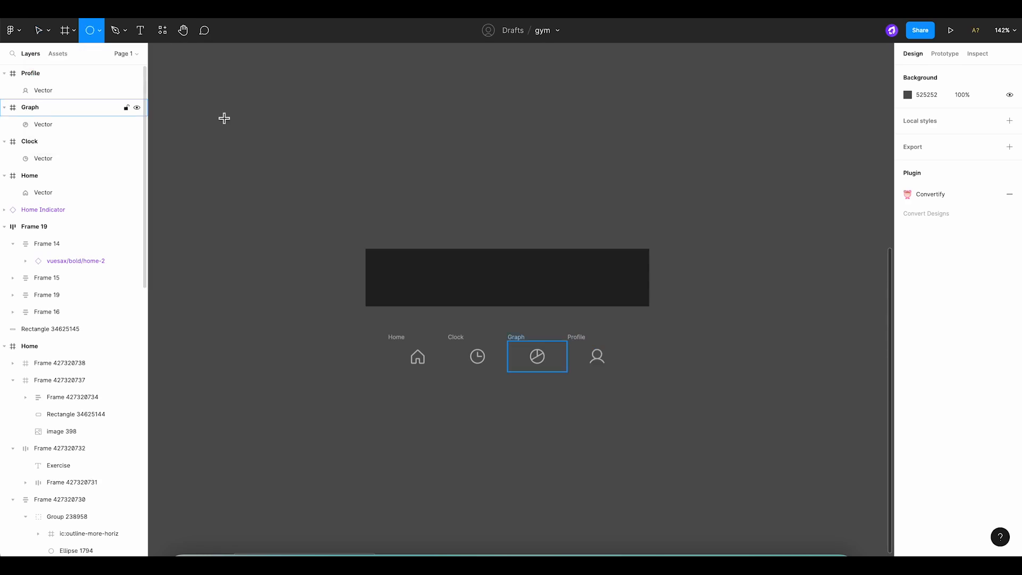
Draw a 110×80 ellipse over the bar's top-left edge with the background fill colour.
{"action": "left_click_drag", "start_coordinate": [388, 209], "coordinate": [439, 261]}
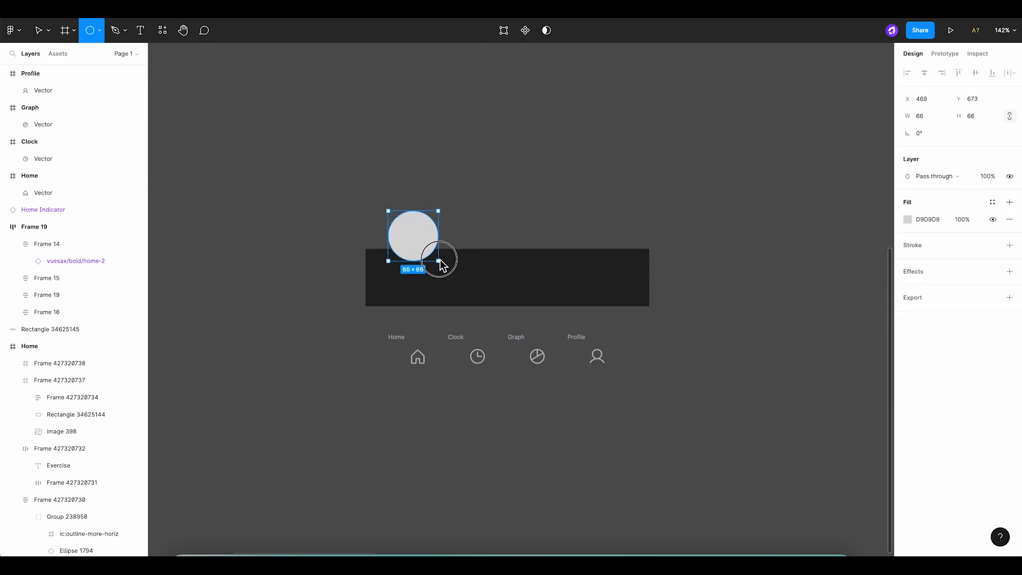
{"action": "left_click_drag", "start_coordinate": [438, 259], "coordinate": [449, 271]}
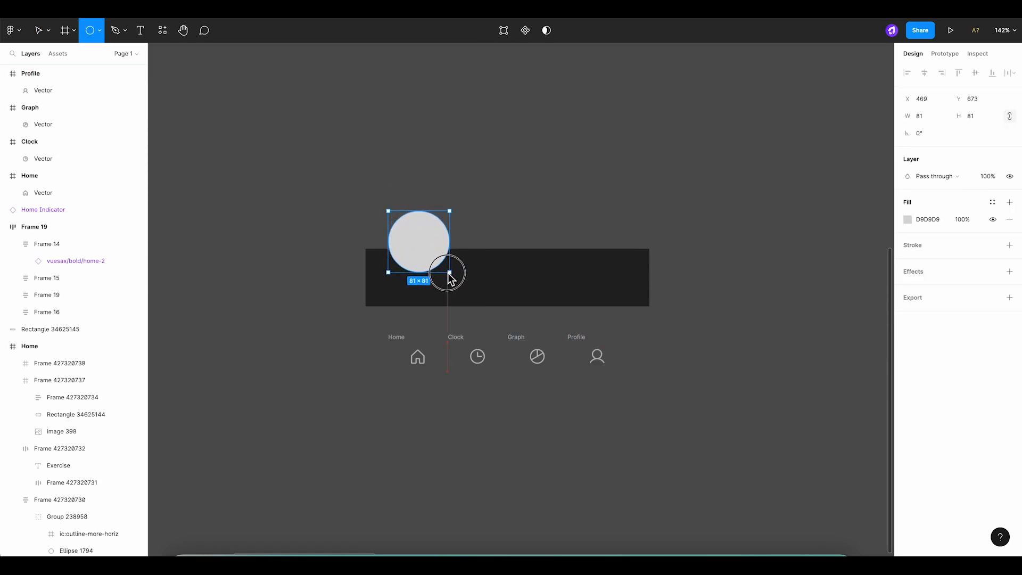
{"action": "left_click_drag", "start_coordinate": [448, 272], "coordinate": [466, 248]}
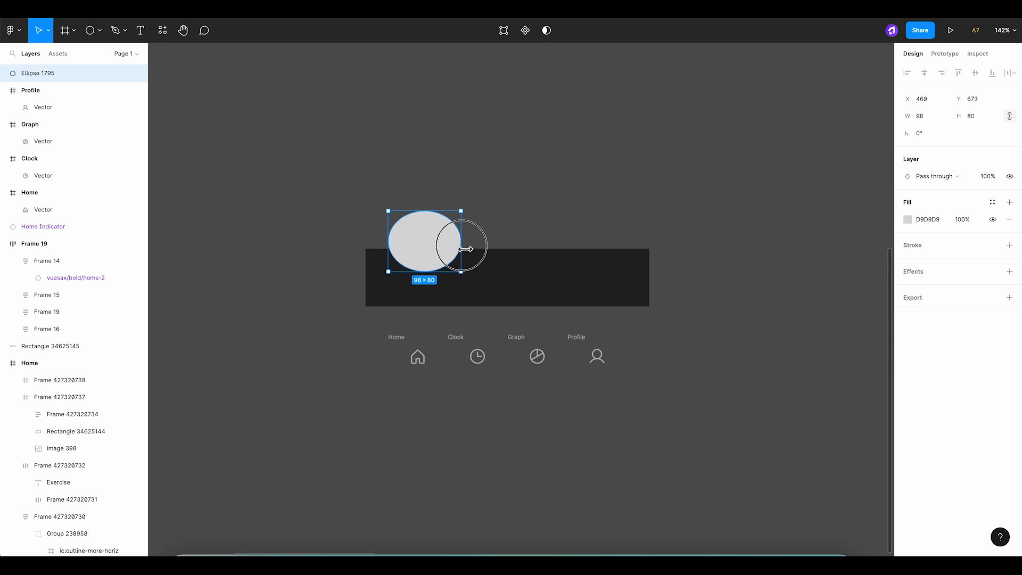
{"action": "left_click_drag", "start_coordinate": [462, 246], "coordinate": [473, 236]}
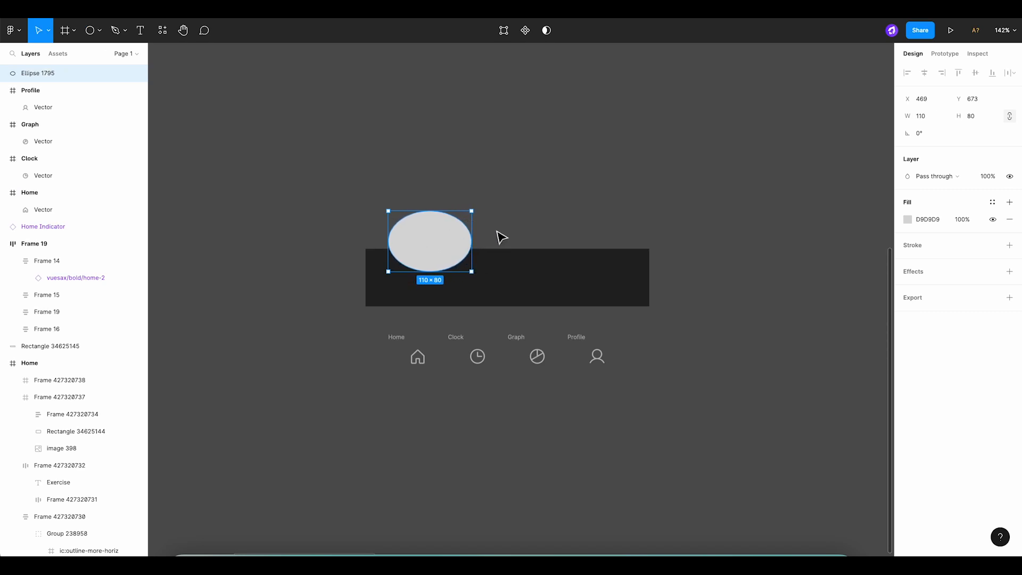
{"action": "left_click_drag", "start_coordinate": [429, 240], "coordinate": [417, 240]}
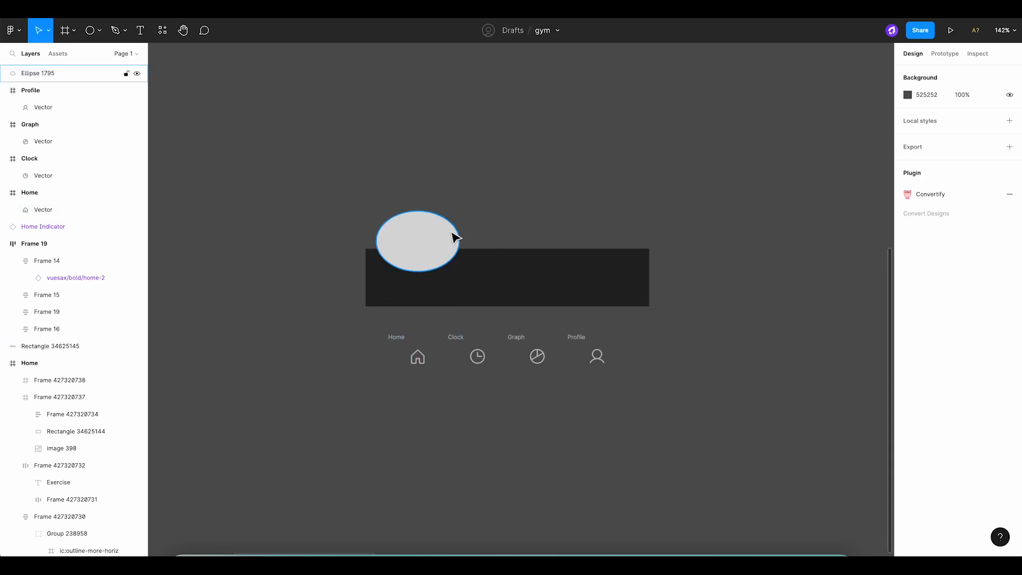
{"action": "left_click", "coordinate": [416, 244]}
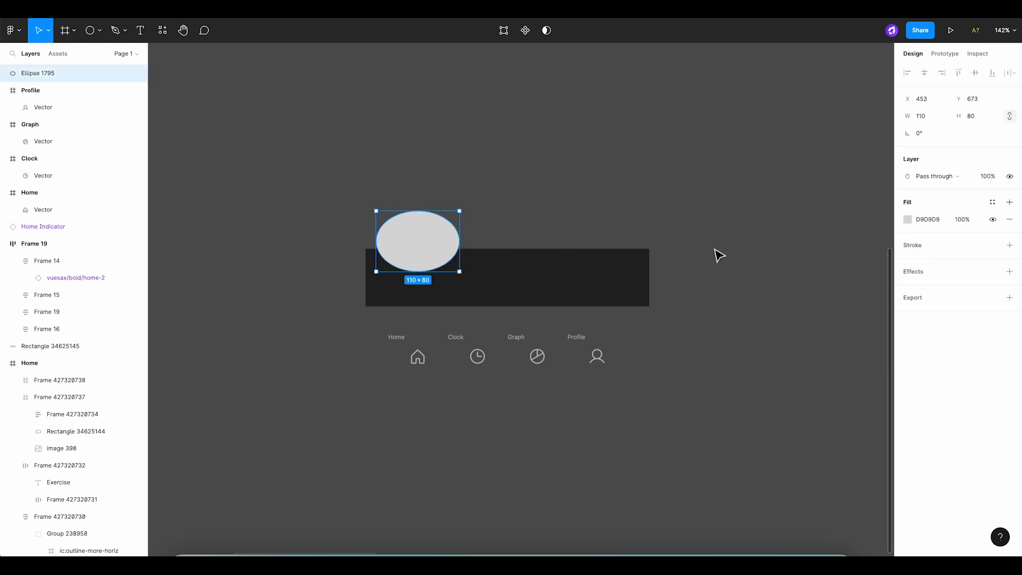
{"action": "left_click", "coordinate": [906, 220]}
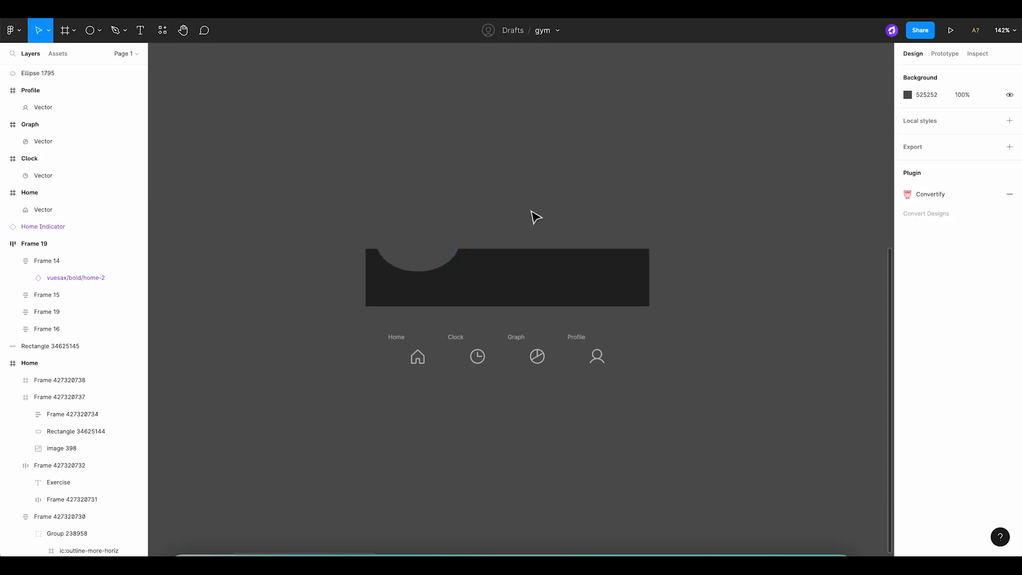
Draw a light circle inside the notch ellipse.
{"action": "left_click", "coordinate": [91, 30]}
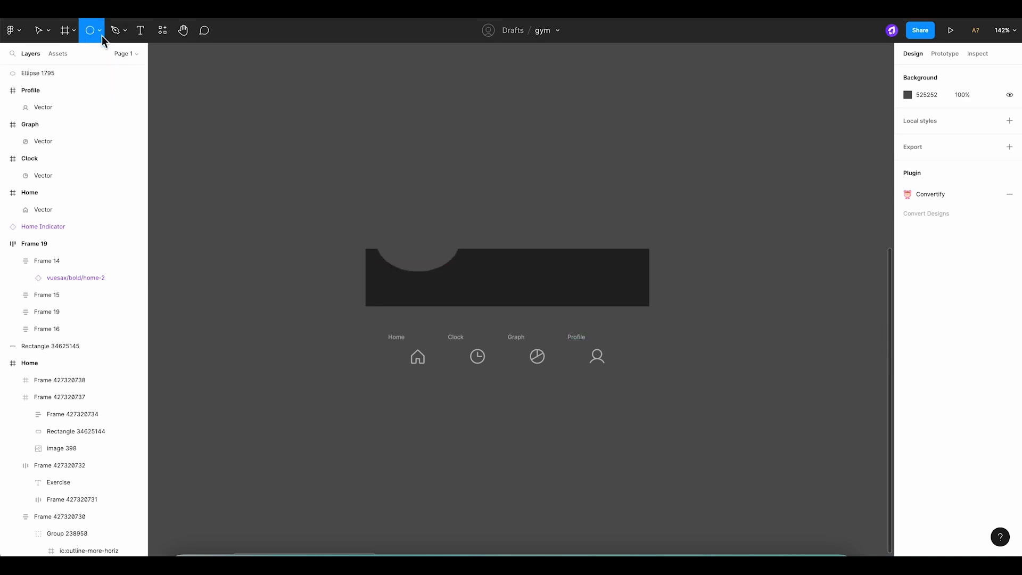
{"action": "left_click_drag", "start_coordinate": [398, 211], "coordinate": [433, 255]}
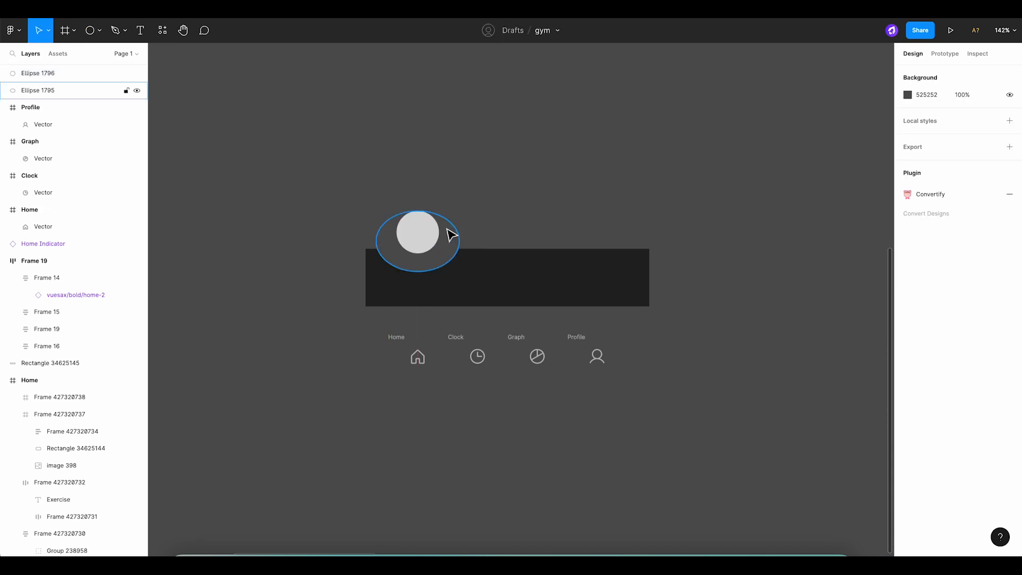
{"action": "left_click", "coordinate": [416, 240]}
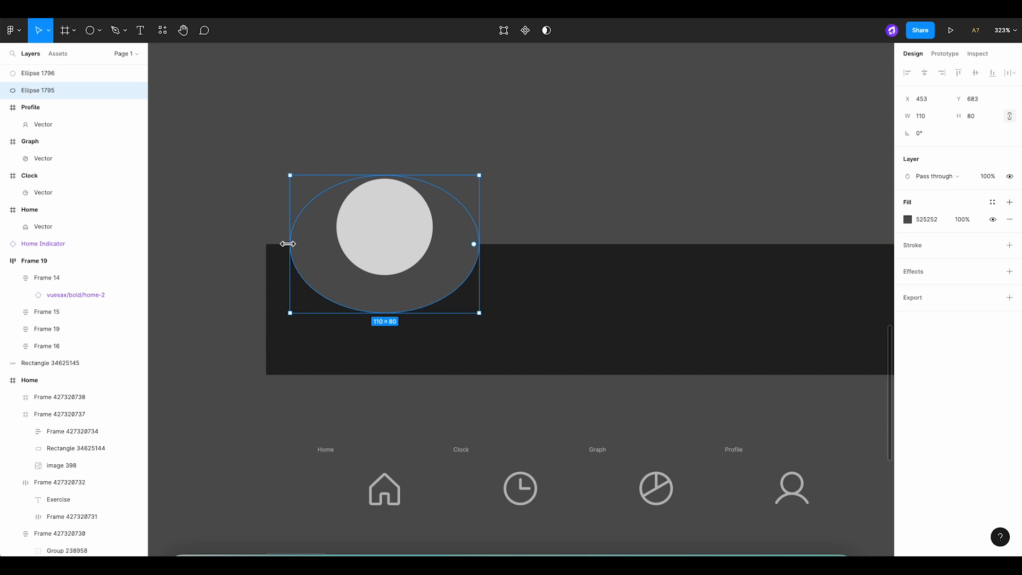
{"action": "mouse_move", "coordinate": [295, 249]}
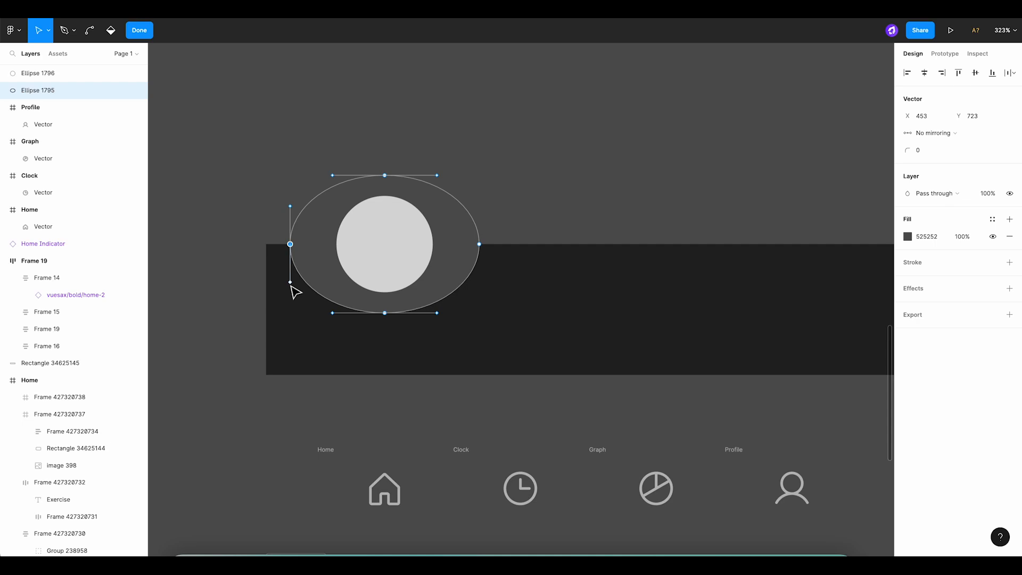
Drag the ellipse's side bezier handles so both sides curve smoothly into the bar.
{"action": "left_click_drag", "start_coordinate": [290, 245], "coordinate": [301, 276]}
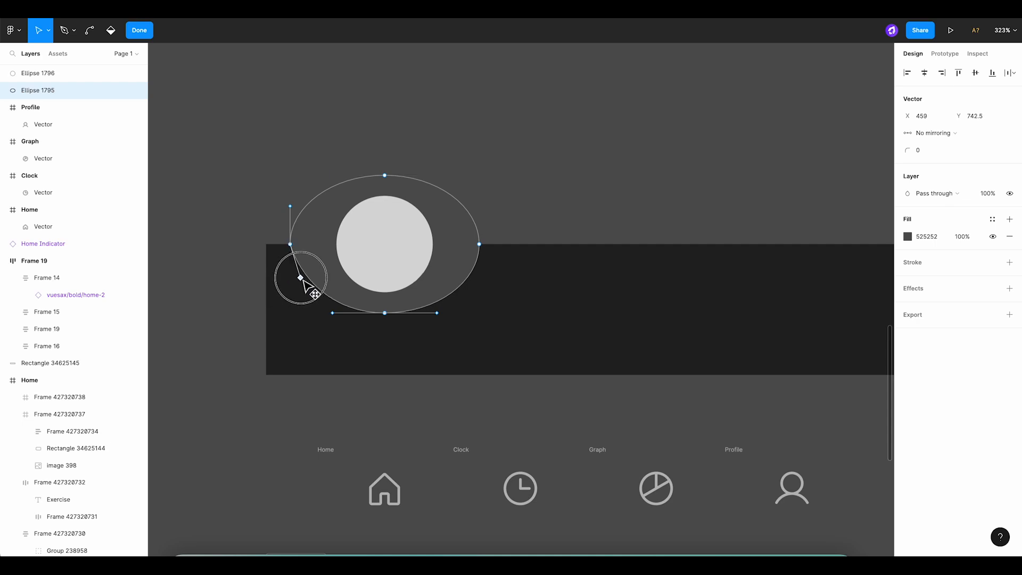
{"action": "left_click_drag", "start_coordinate": [311, 292], "coordinate": [336, 247]}
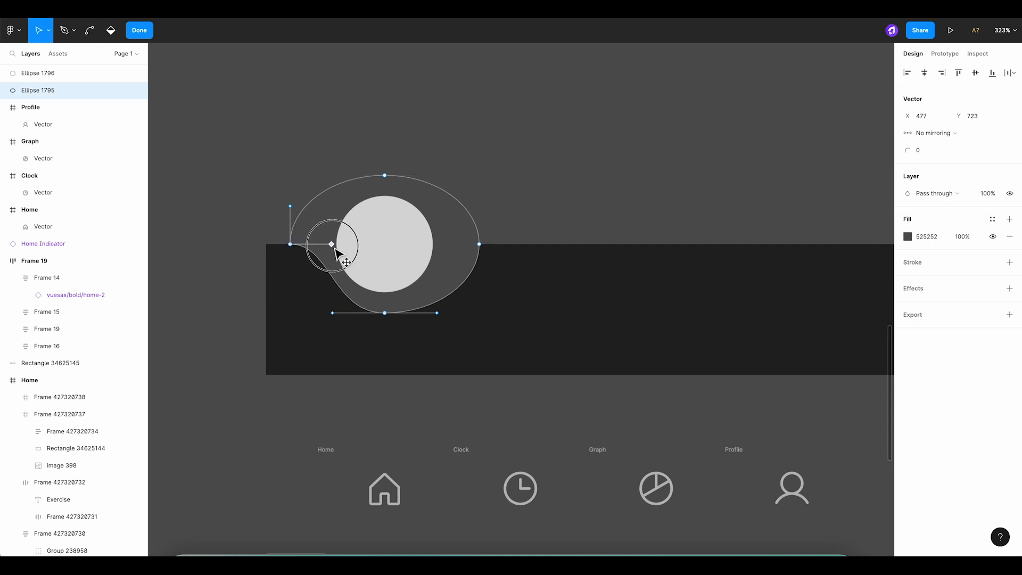
{"action": "left_click_drag", "start_coordinate": [330, 243], "coordinate": [336, 244]}
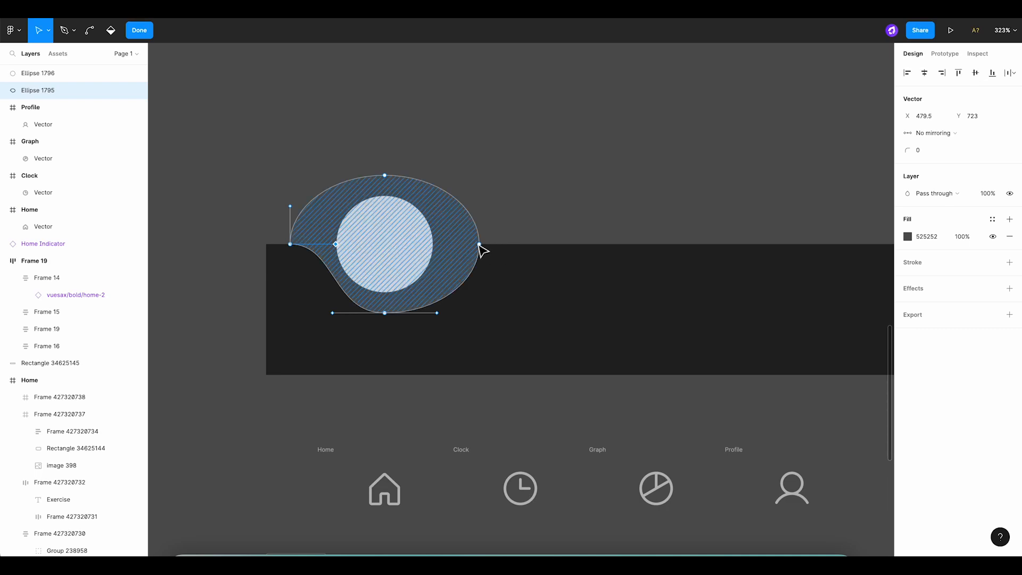
{"action": "left_click_drag", "start_coordinate": [484, 246], "coordinate": [481, 286]}
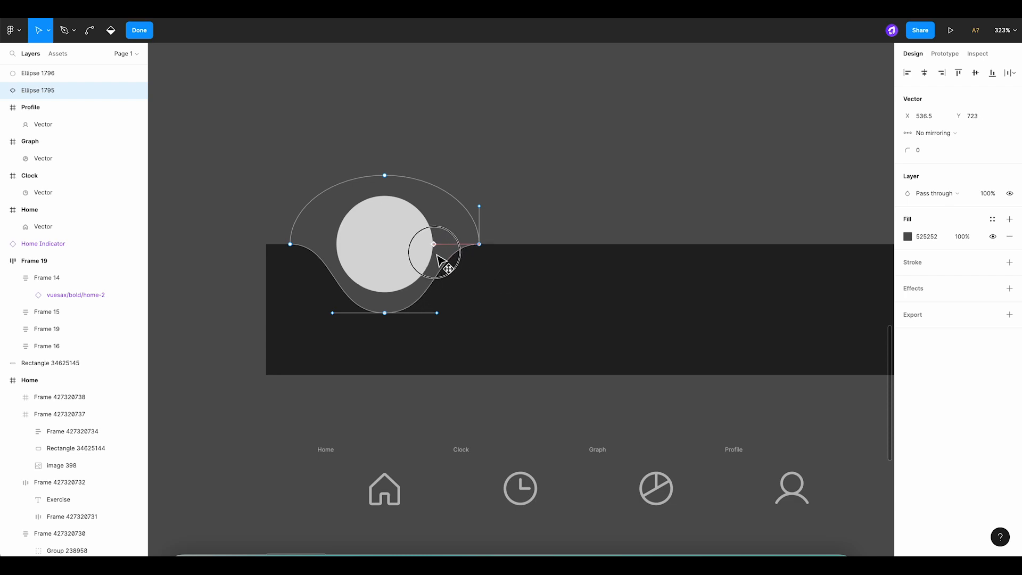
{"action": "left_click", "coordinate": [140, 30]}
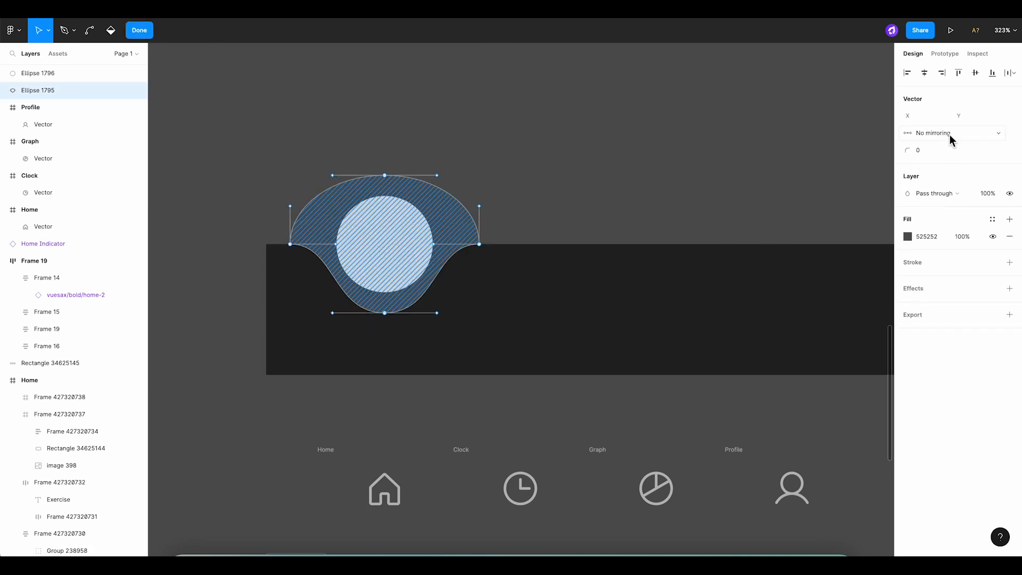
Set the bottom anchor to mirror angle and length and widen its curve.
{"action": "left_click", "coordinate": [952, 134]}
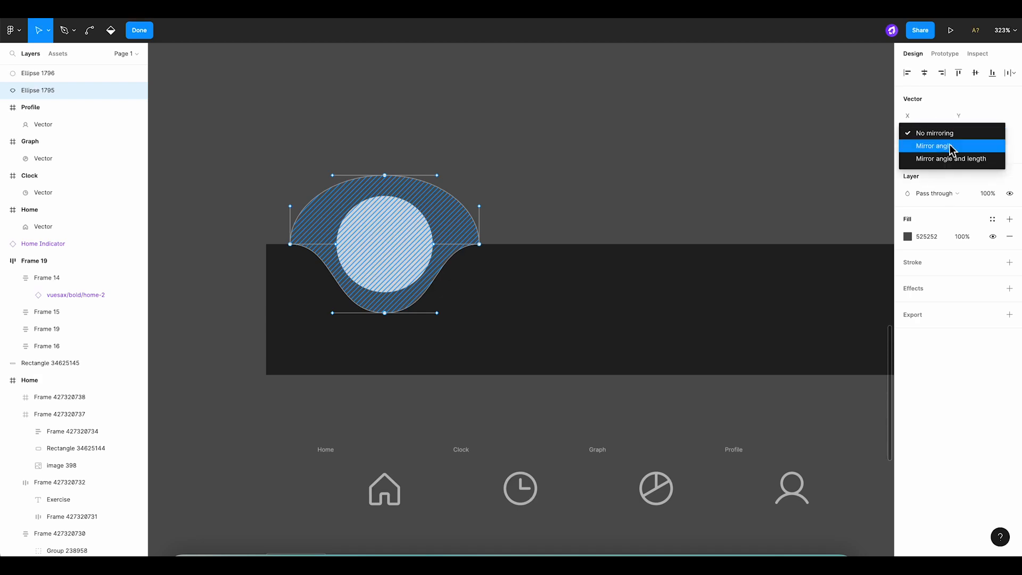
{"action": "left_click", "coordinate": [951, 159]}
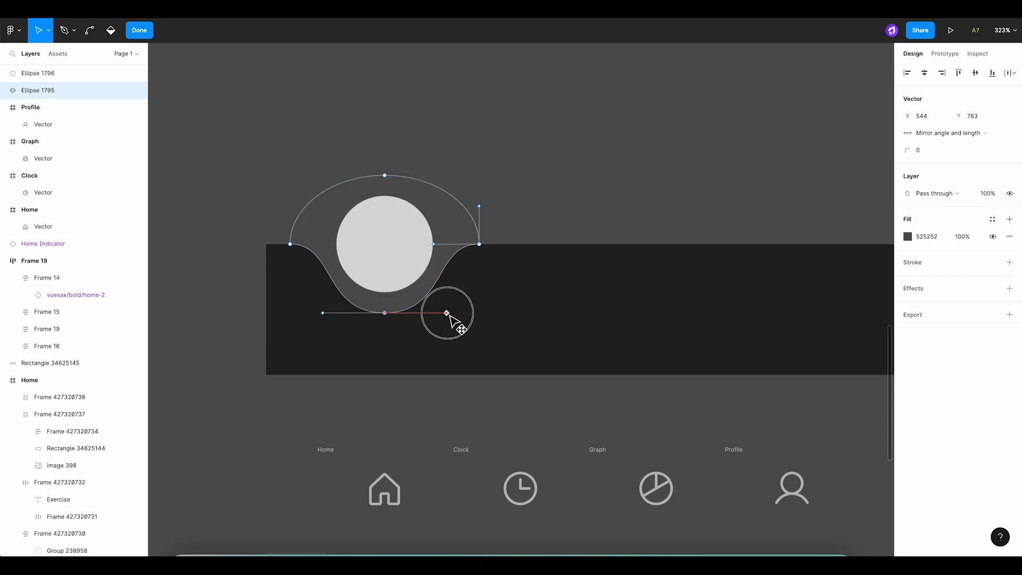
{"action": "left_click_drag", "start_coordinate": [445, 314], "coordinate": [454, 314]}
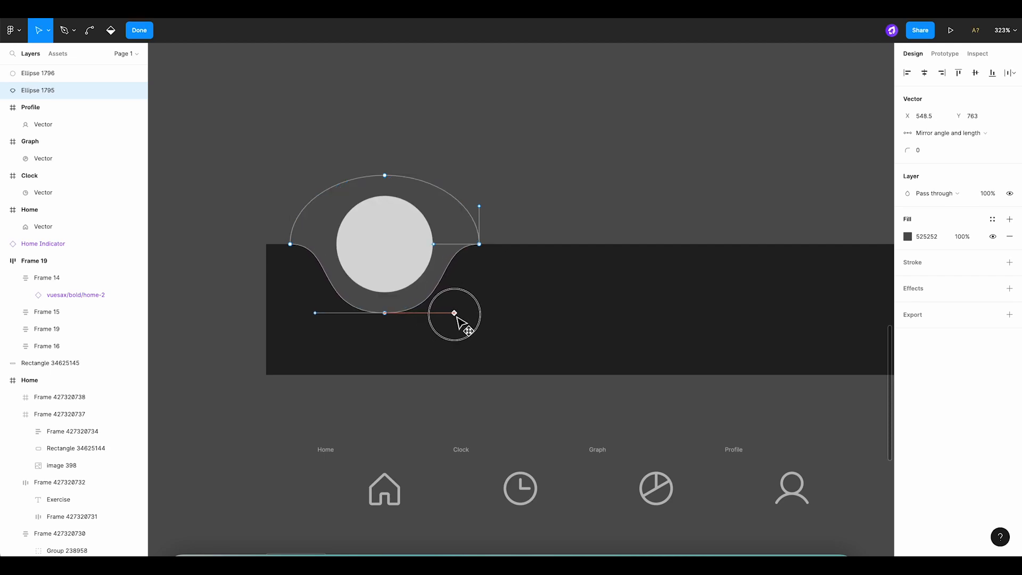
{"action": "left_click_drag", "start_coordinate": [454, 313], "coordinate": [383, 313]}
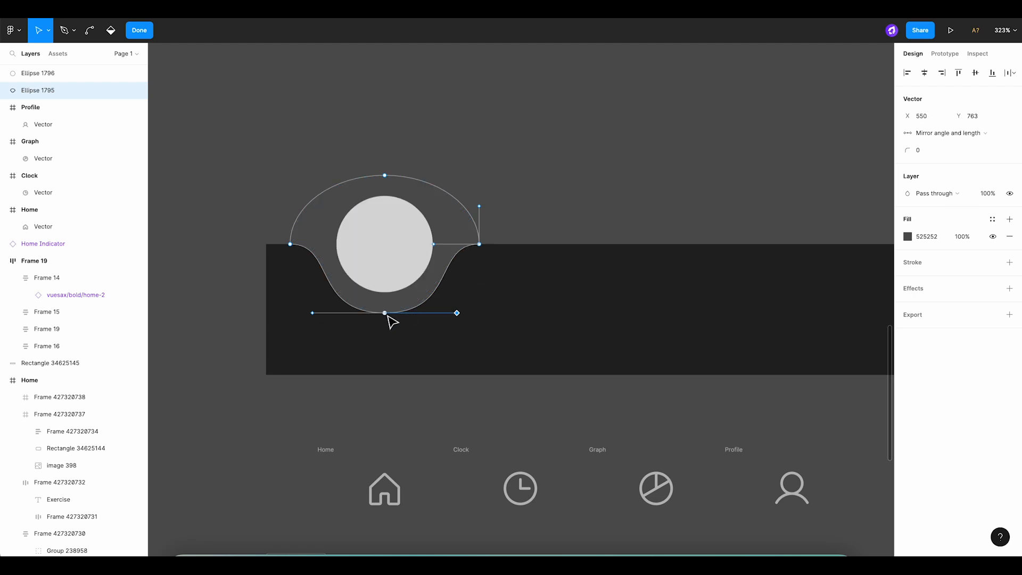
{"action": "left_click_drag", "start_coordinate": [384, 313], "coordinate": [384, 344]}
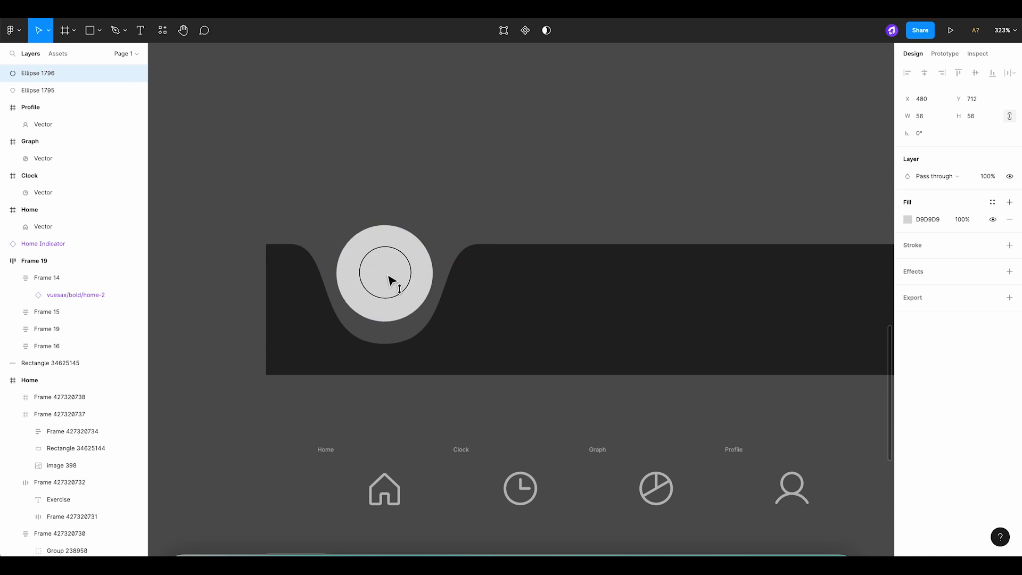
Move the light circle down and lower the notch bottom beneath it.
{"action": "left_click_drag", "start_coordinate": [391, 280], "coordinate": [383, 310]}
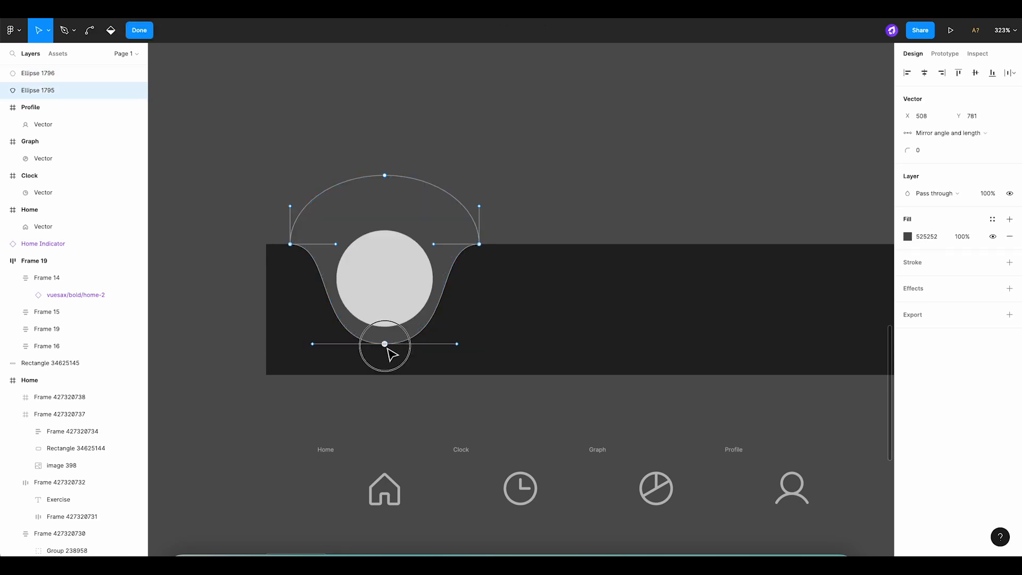
{"action": "left_click_drag", "start_coordinate": [385, 344], "coordinate": [467, 345]}
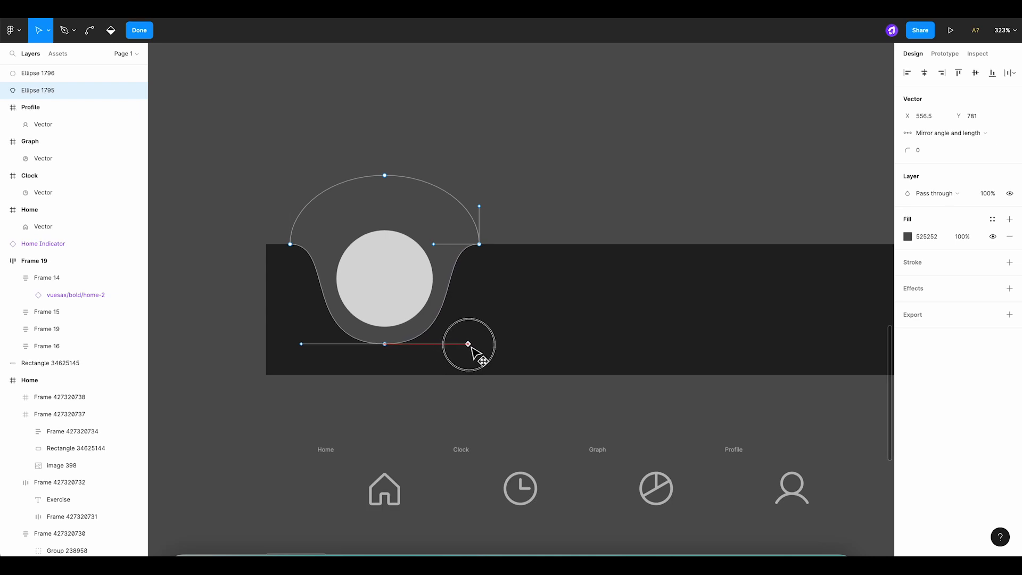
{"action": "left_click_drag", "start_coordinate": [468, 345], "coordinate": [473, 344]}
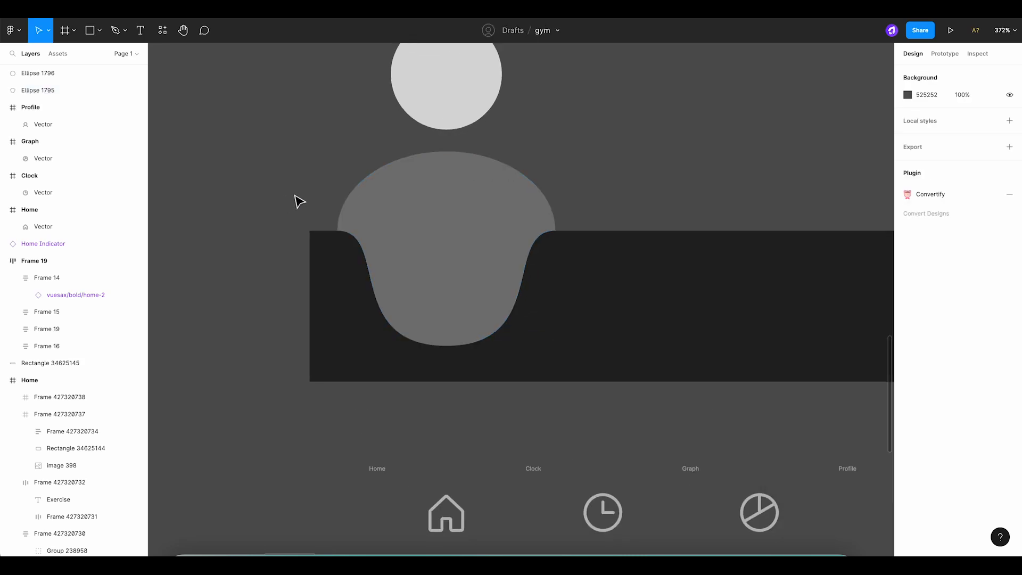
Subtract a rectangle covering the notch's upper half, leaving a U-cut around the circle.
{"action": "left_click", "coordinate": [90, 31]}
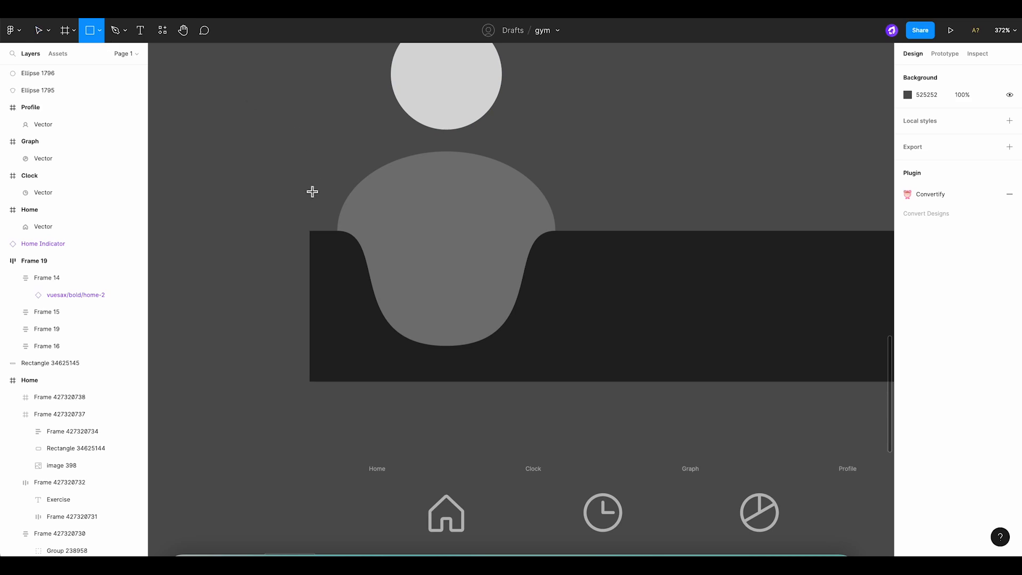
{"action": "left_click_drag", "start_coordinate": [302, 190], "coordinate": [577, 230]}
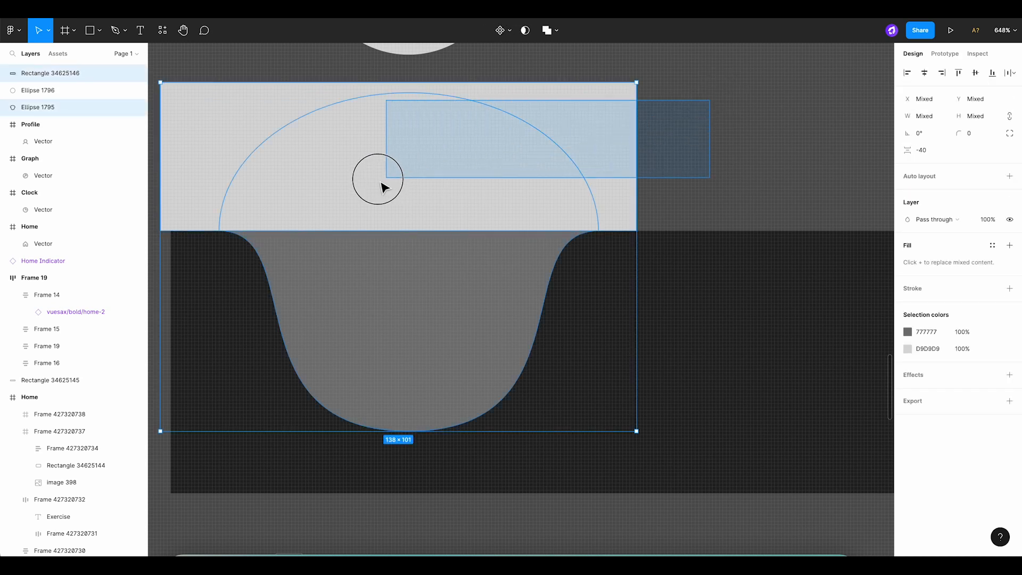
{"action": "left_click", "coordinate": [548, 30]}
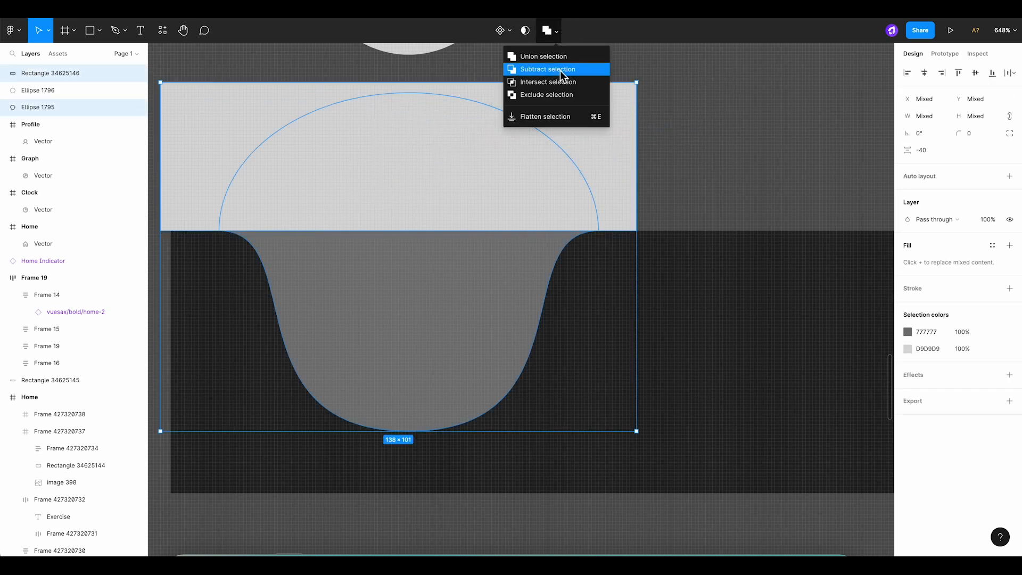
{"action": "left_click", "coordinate": [549, 70]}
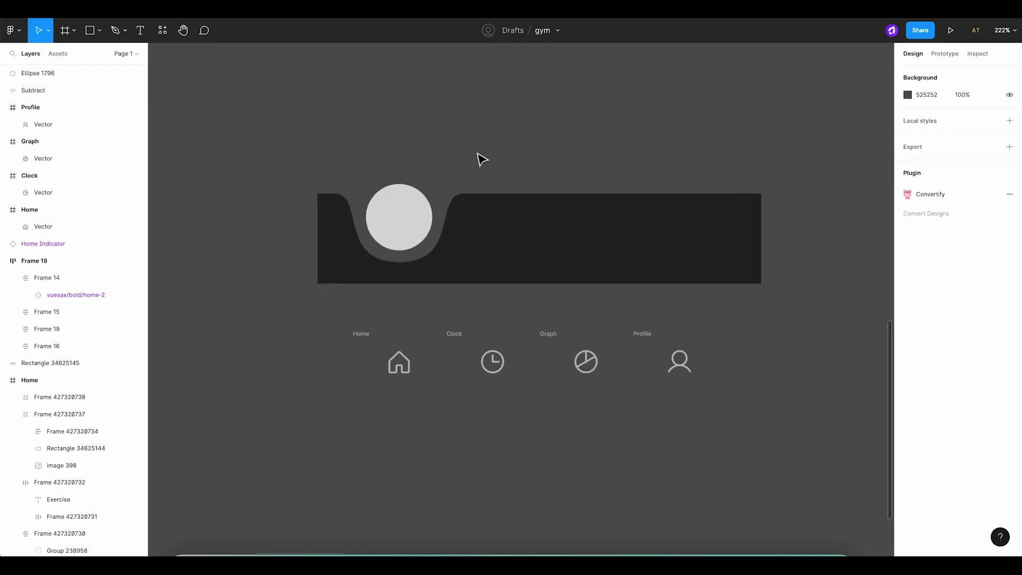
Give the dark bar rectangle a corner radius of 16.
{"action": "left_click", "coordinate": [51, 363]}
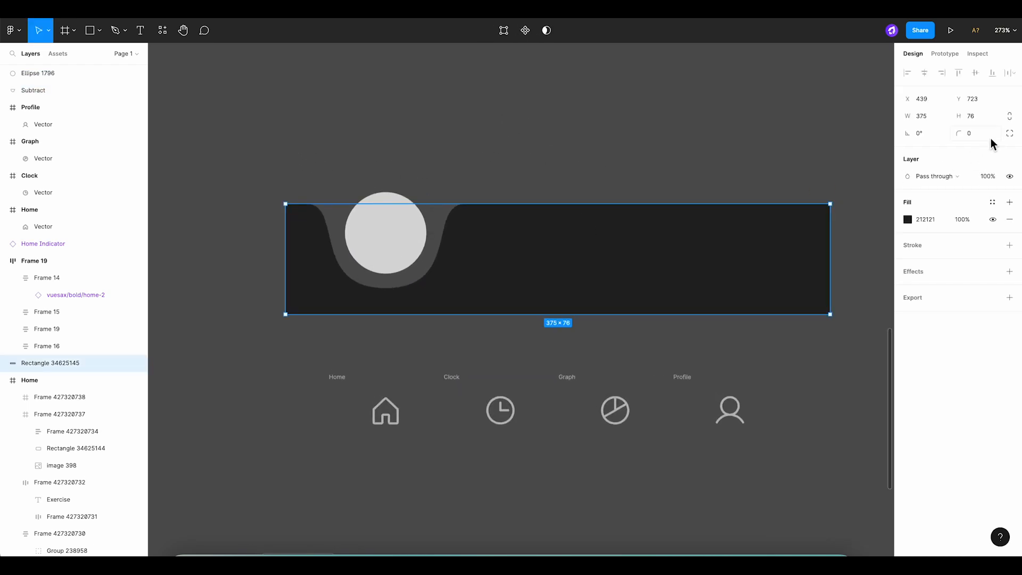
{"action": "left_click", "coordinate": [973, 133]}
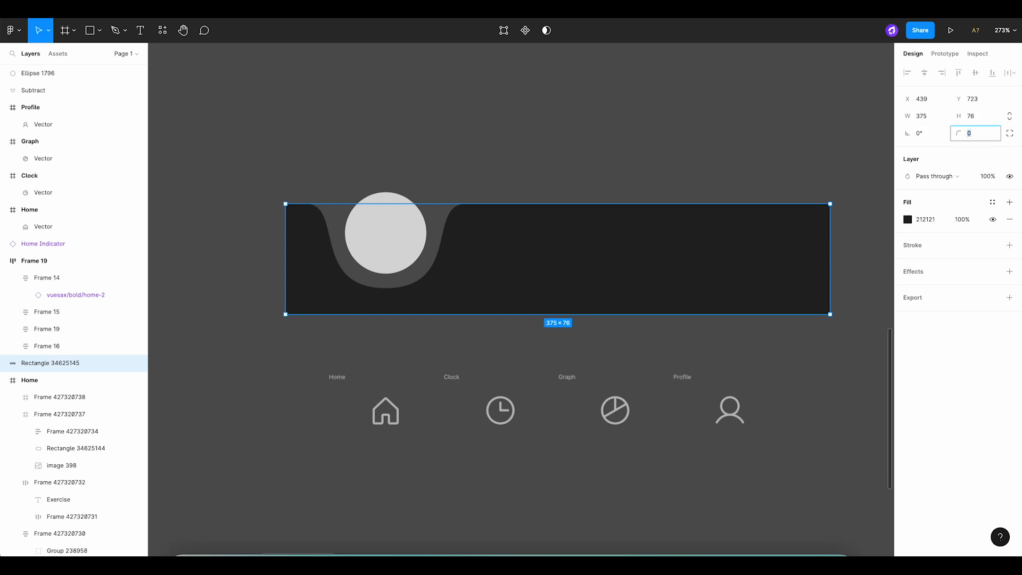
{"action": "type", "text": "16"}
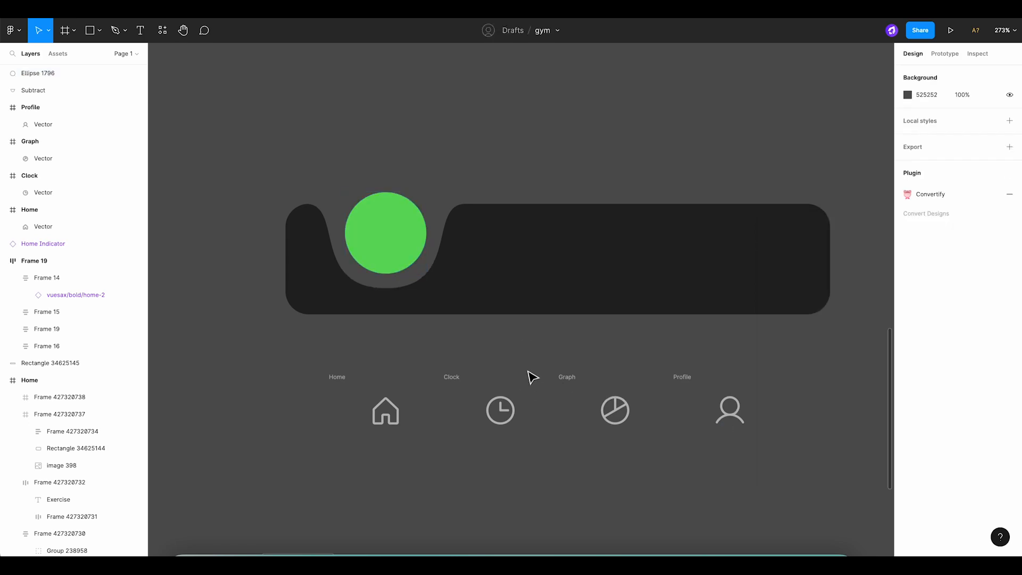
Bring the four icon frames to front and recolour the grey BABABA Home icon dark.
{"action": "scroll", "scroll_direction": "down", "scroll_amount": 3}
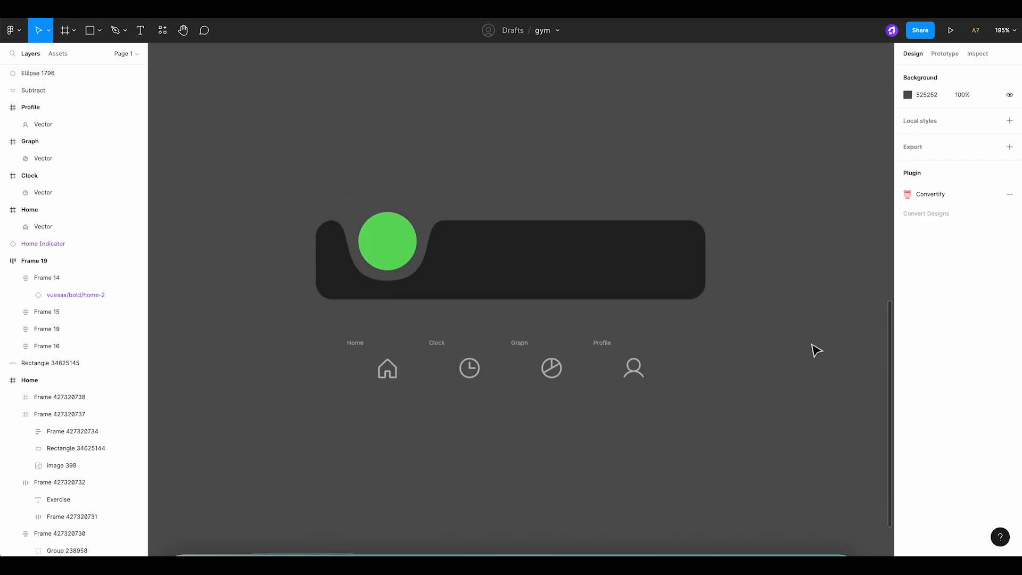
{"action": "mouse_move", "coordinate": [763, 320]}
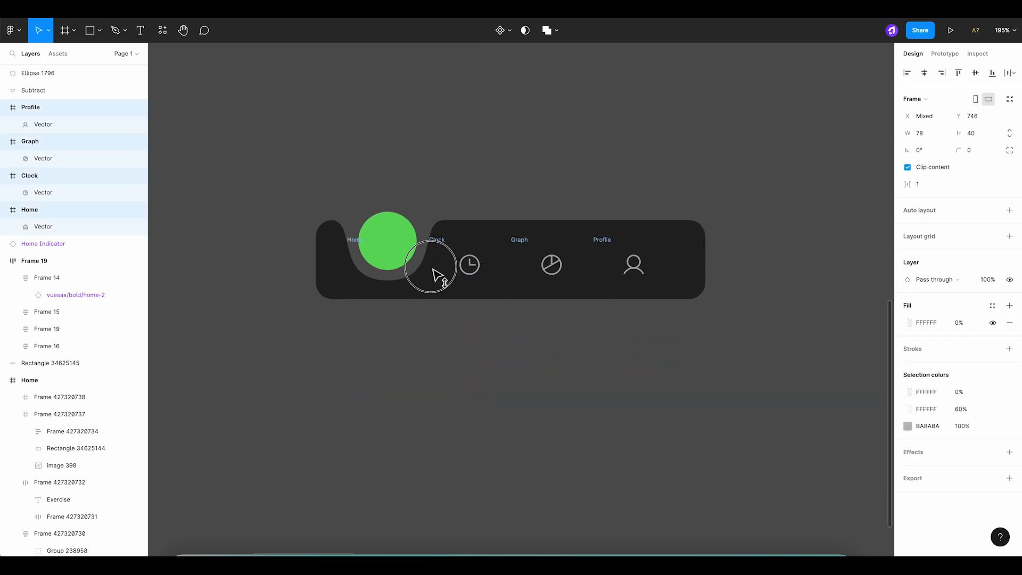
{"action": "right_click", "coordinate": [436, 271]}
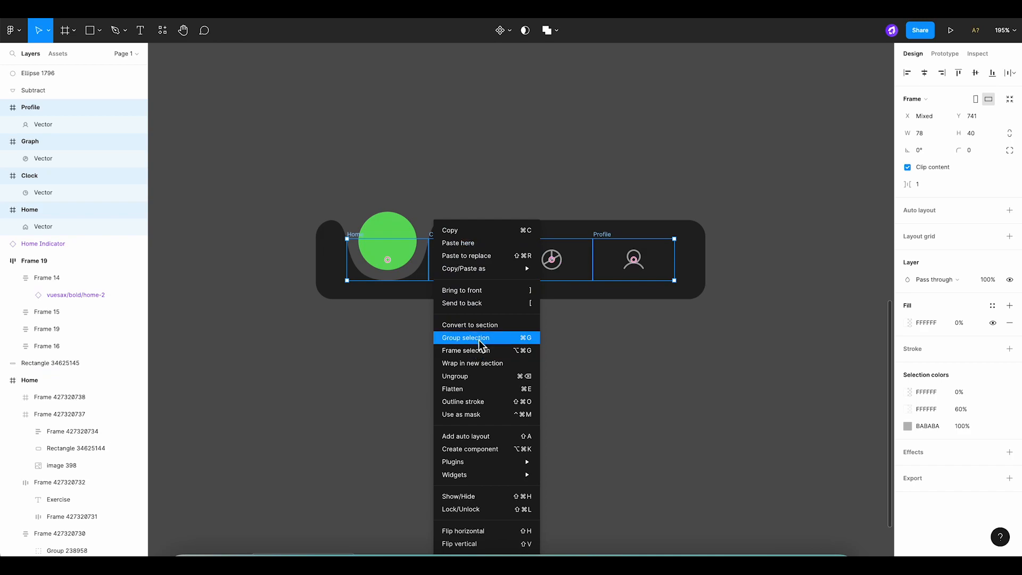
{"action": "mouse_move", "coordinate": [476, 293]}
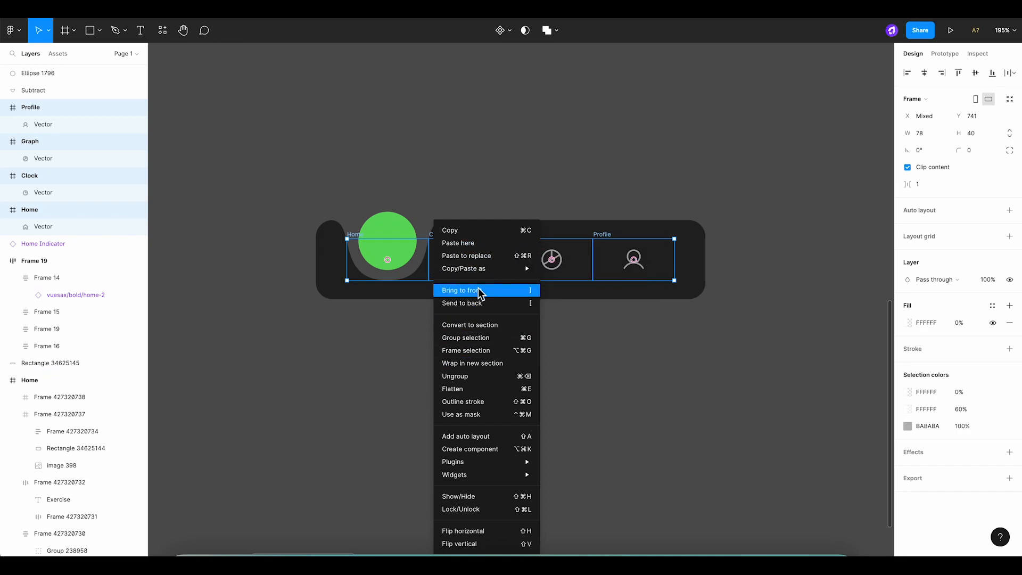
{"action": "left_click", "coordinate": [475, 290]}
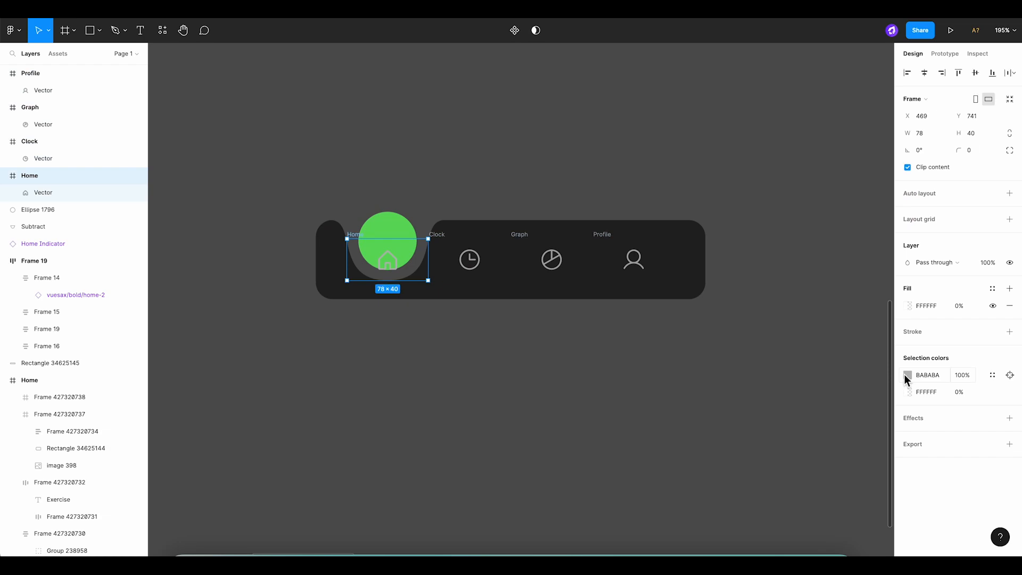
{"action": "left_click", "coordinate": [908, 374]}
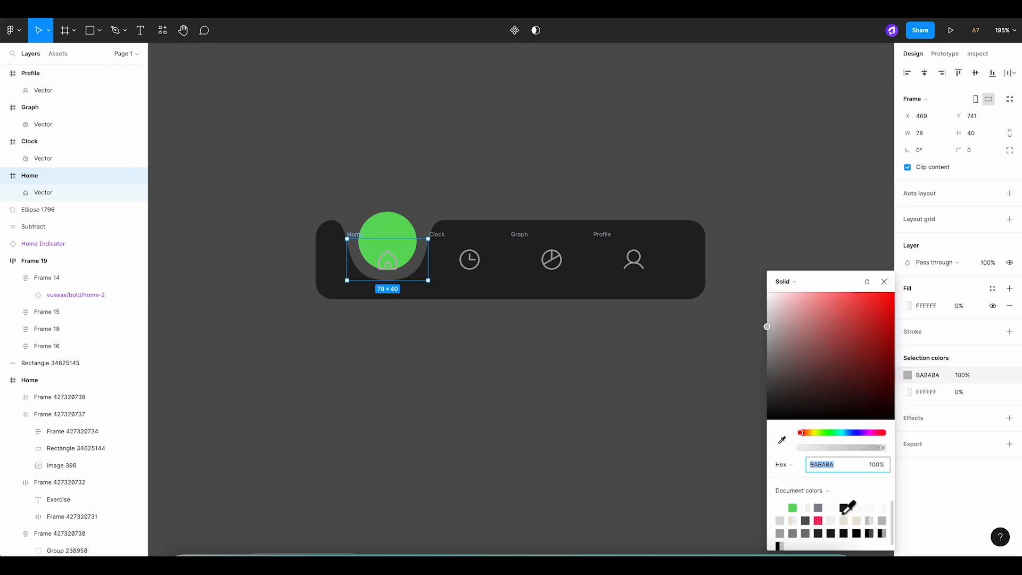
{"action": "left_click_drag", "start_coordinate": [766, 326], "coordinate": [767, 403]}
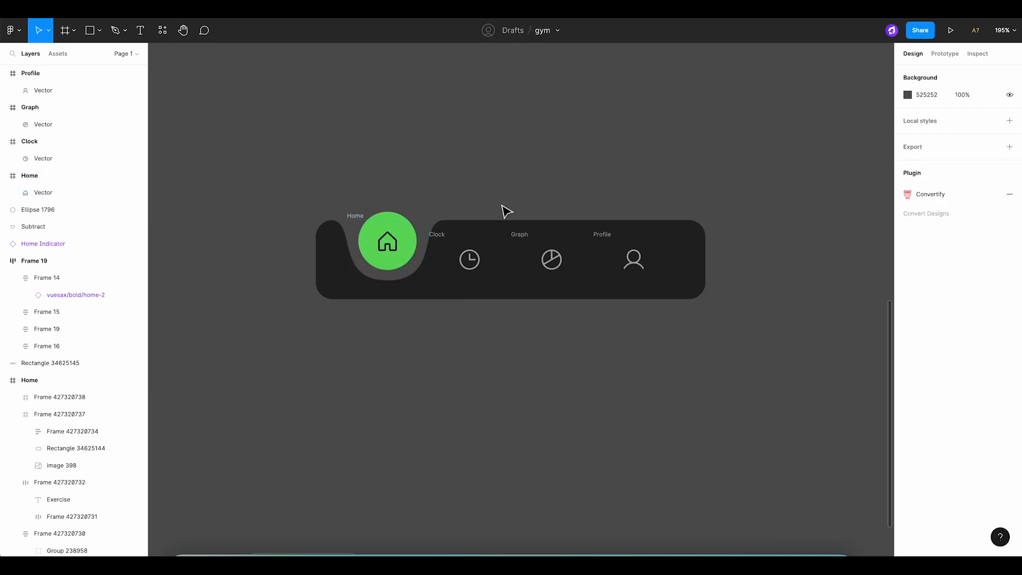
{"action": "mouse_move", "coordinate": [779, 180]}
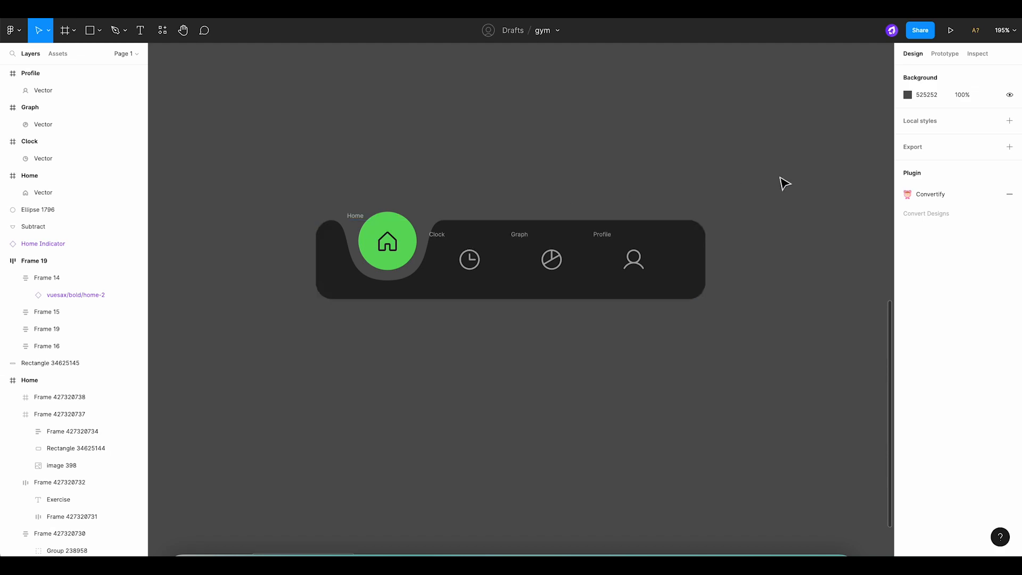
{"action": "mouse_move", "coordinate": [778, 181]}
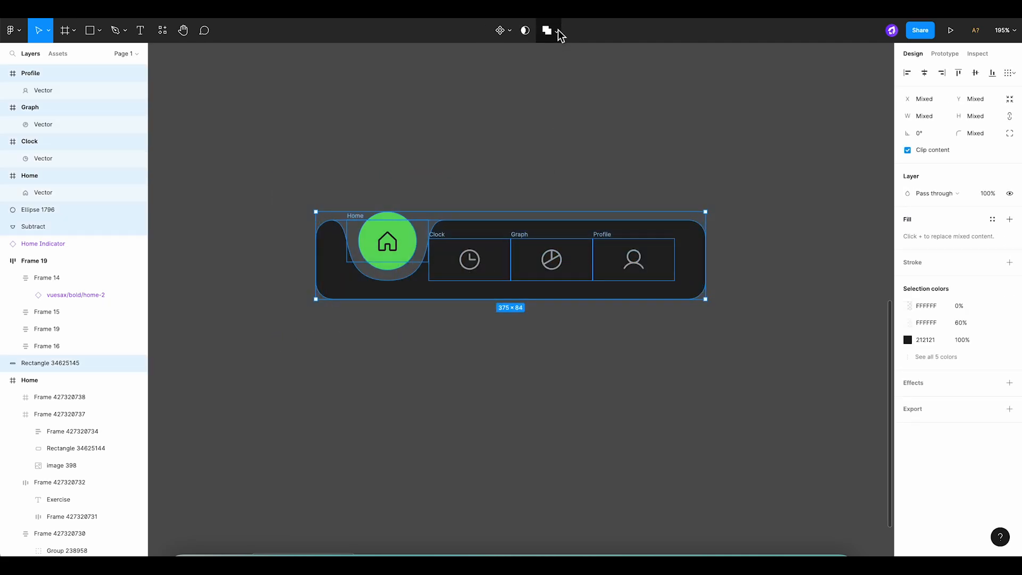
{"action": "mouse_move", "coordinate": [547, 30]}
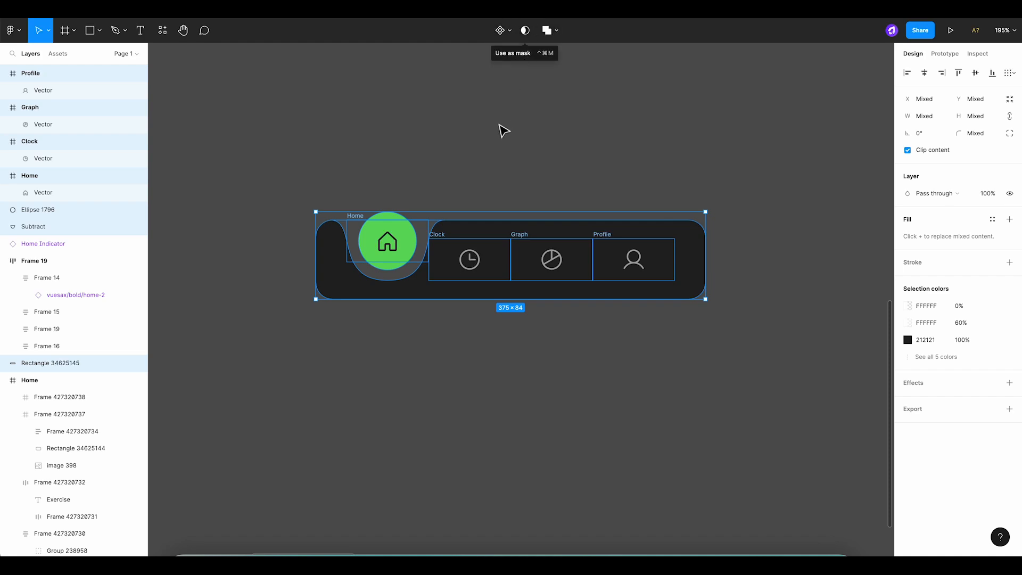
Wrap the selected navigation bar layers in a frame and rename it Home-selected.
{"action": "right_click", "coordinate": [487, 233]}
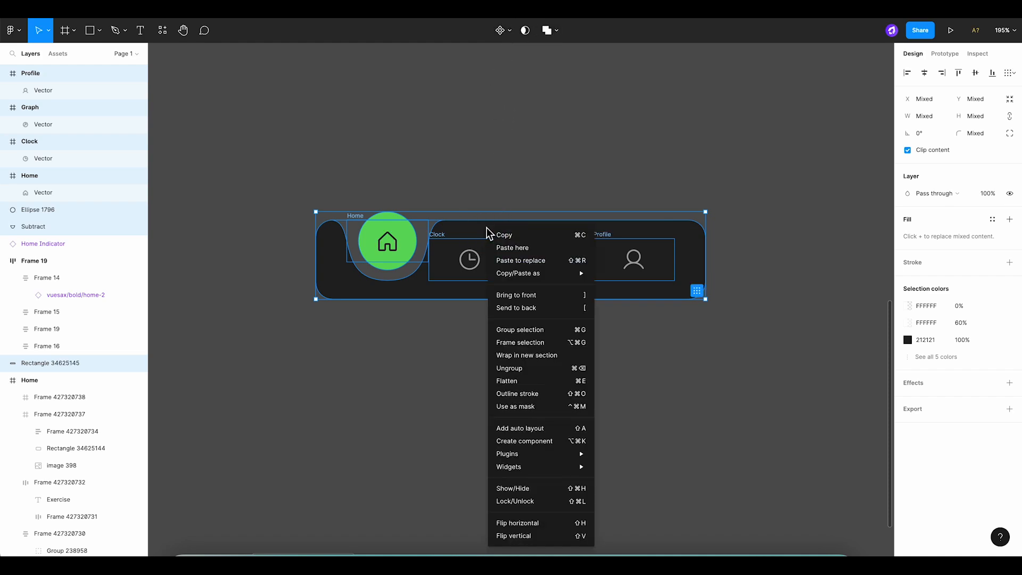
{"action": "mouse_move", "coordinate": [541, 342]}
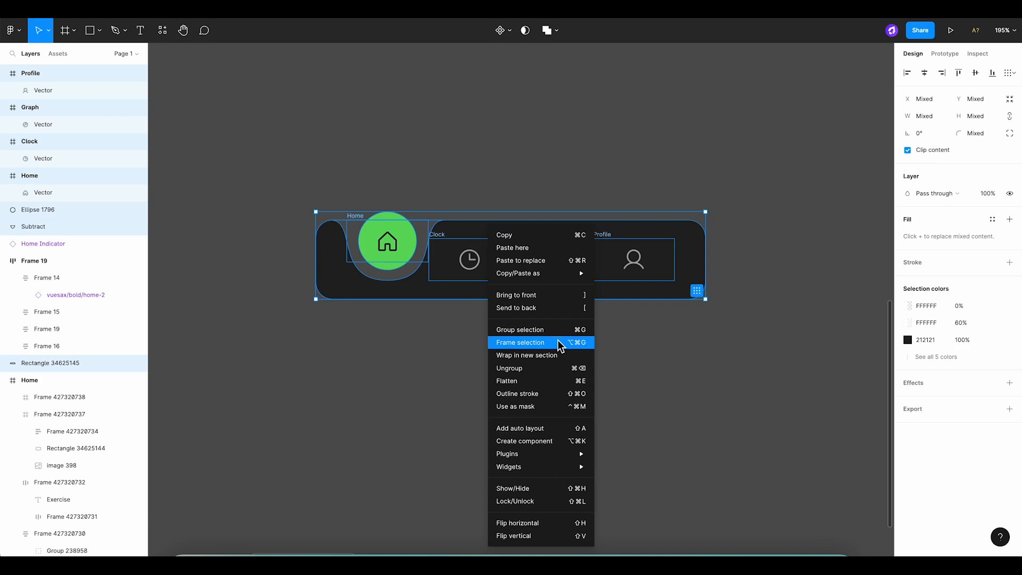
{"action": "left_click", "coordinate": [520, 342]}
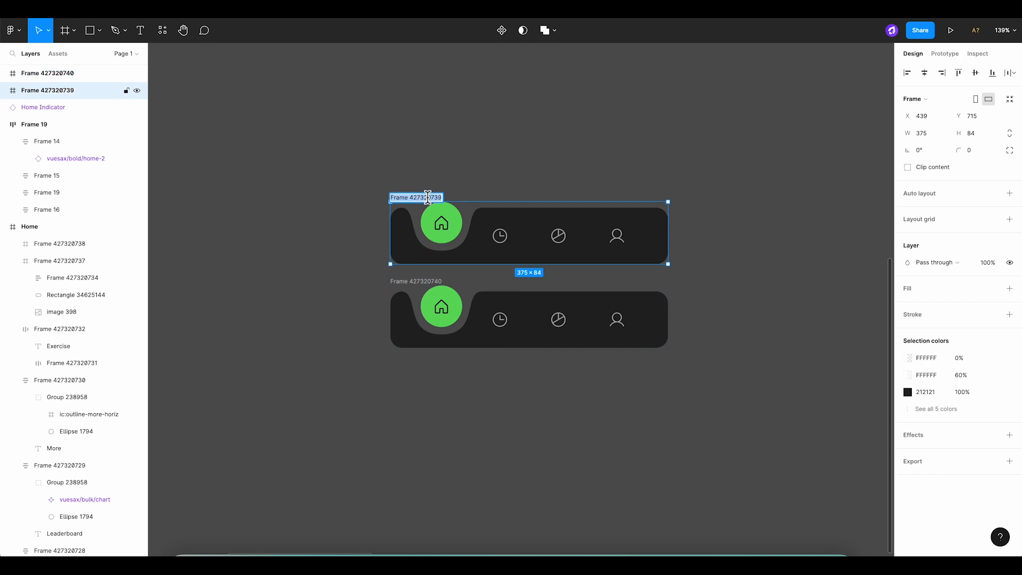
{"action": "type", "text": "Home-selected"}
{"action": "left_click", "coordinate": [416, 281]}
{"action": "type", "text": "Clock-selected"}
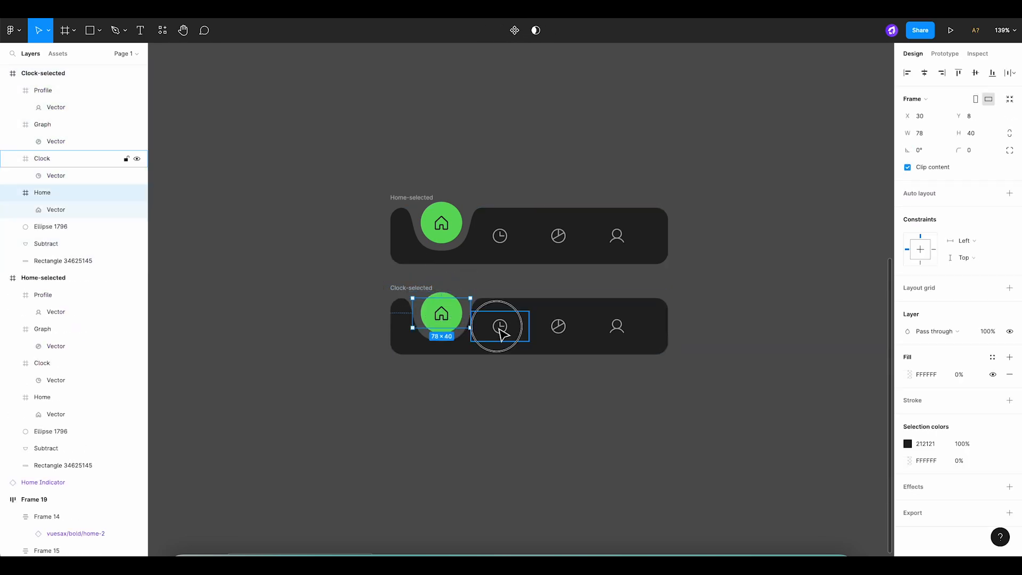
Raise the Clock icon into the green circle and save Black and Grey colour styles.
{"action": "left_click_drag", "start_coordinate": [441, 314], "coordinate": [498, 313]}
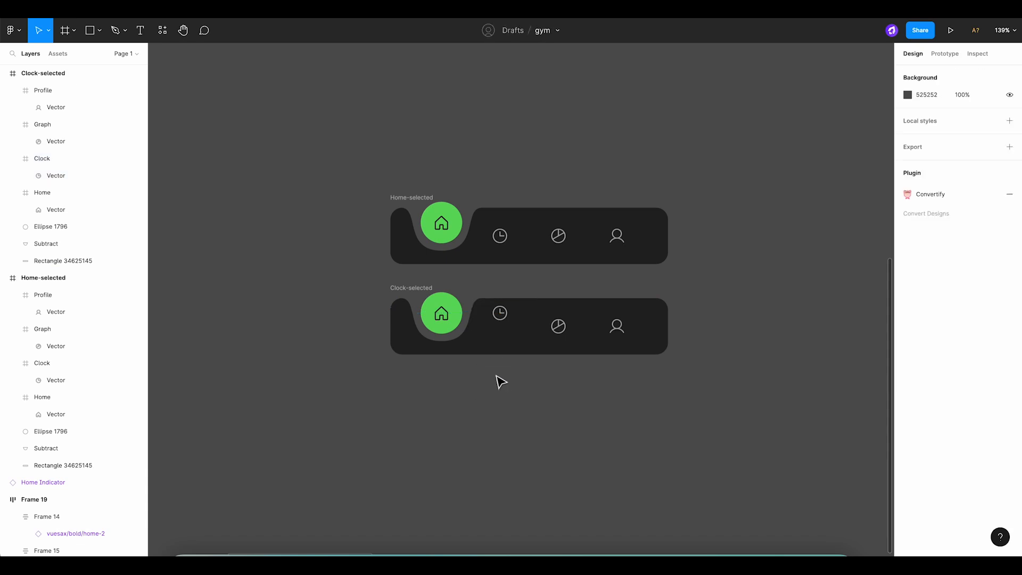
{"action": "left_click", "coordinate": [441, 325]}
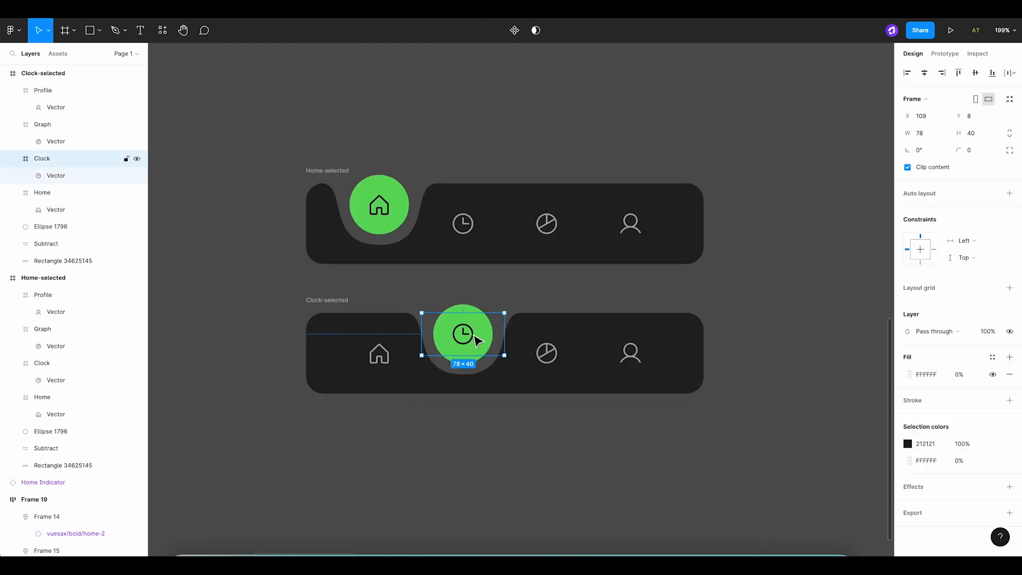
{"action": "left_click", "coordinate": [1010, 444]}
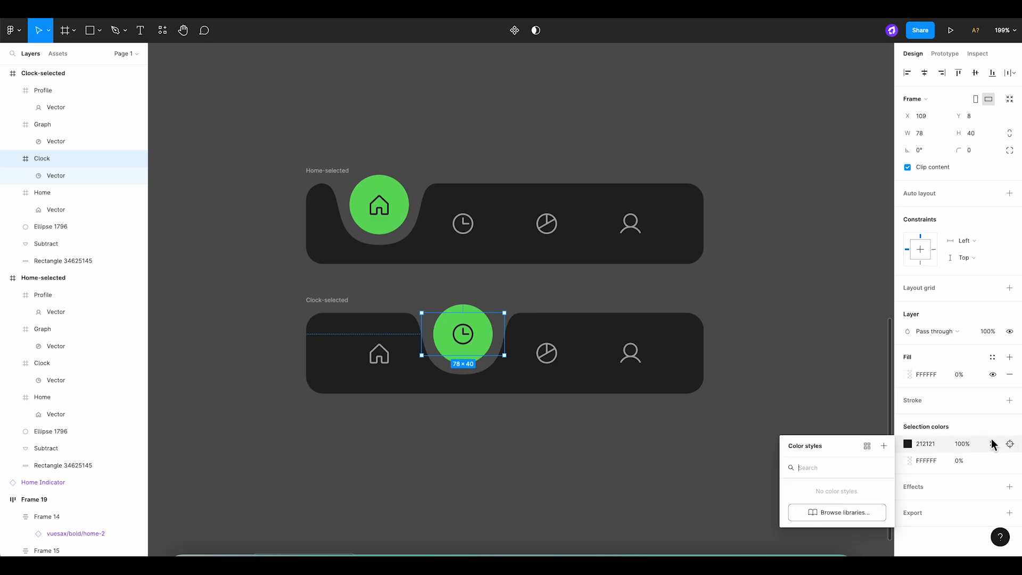
{"action": "left_click", "coordinate": [883, 446]}
{"action": "type", "text": "Gre"}
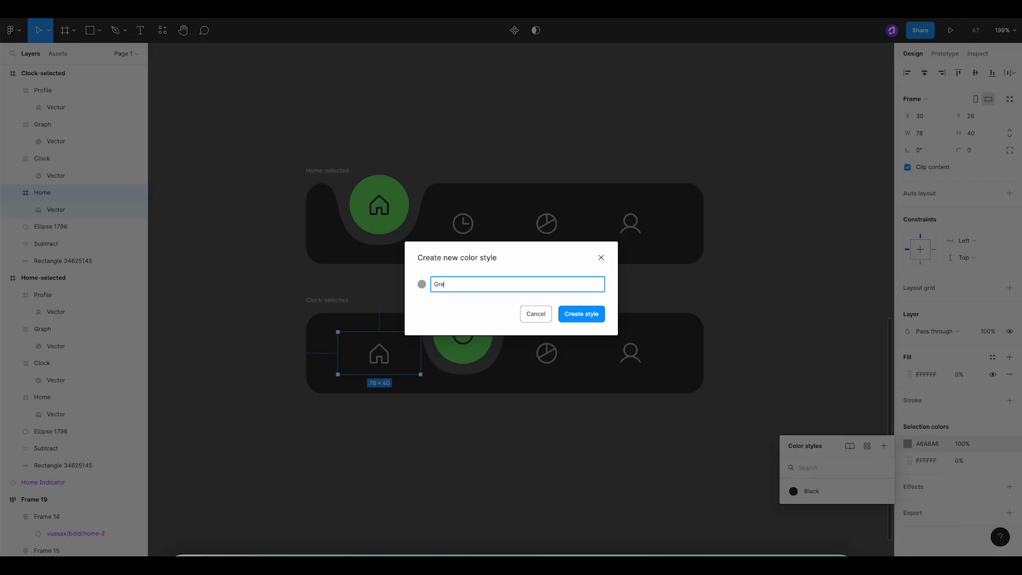
{"action": "type", "text": "y"}
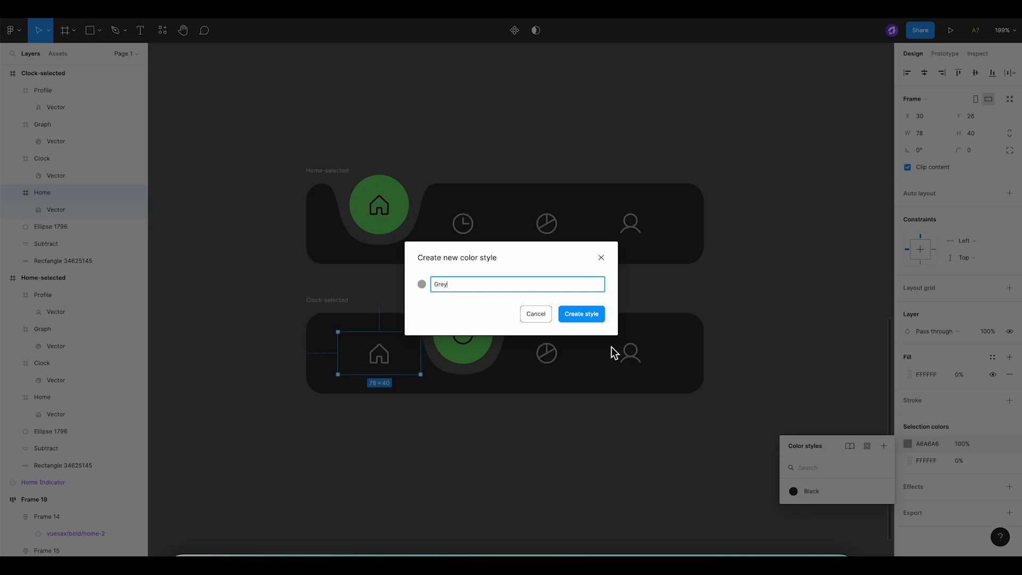
{"action": "left_click", "coordinate": [581, 314]}
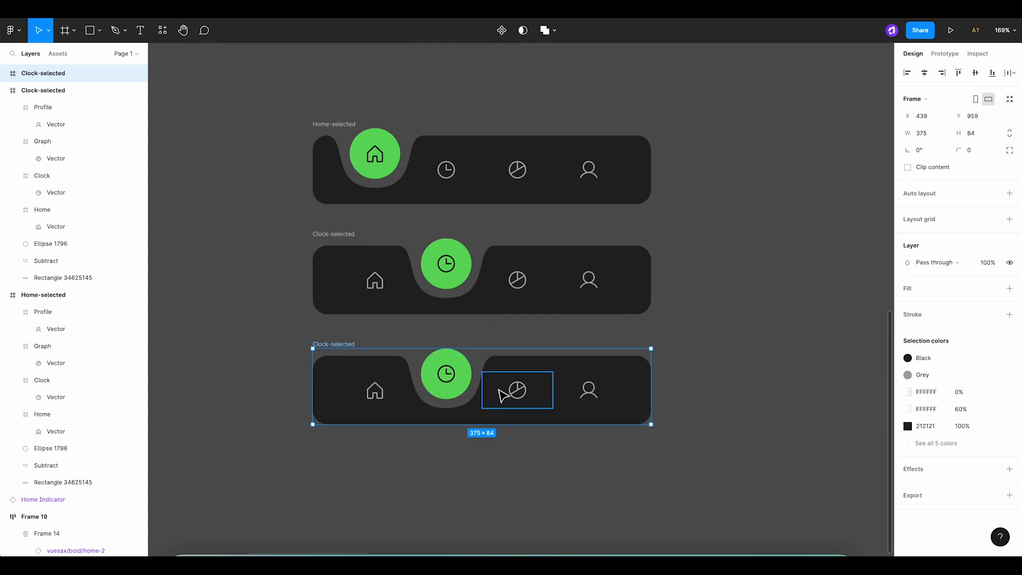
In the third bar, lower Clock, move the circle and notch under Graph, and grey Clock.
{"action": "double_click", "coordinate": [517, 389]}
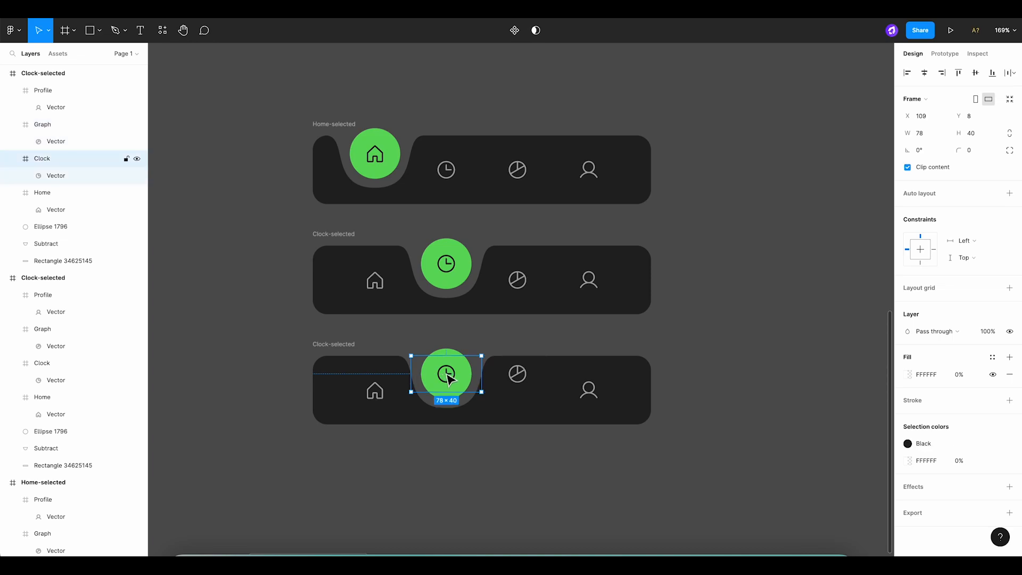
{"action": "left_click_drag", "start_coordinate": [447, 357], "coordinate": [446, 369]}
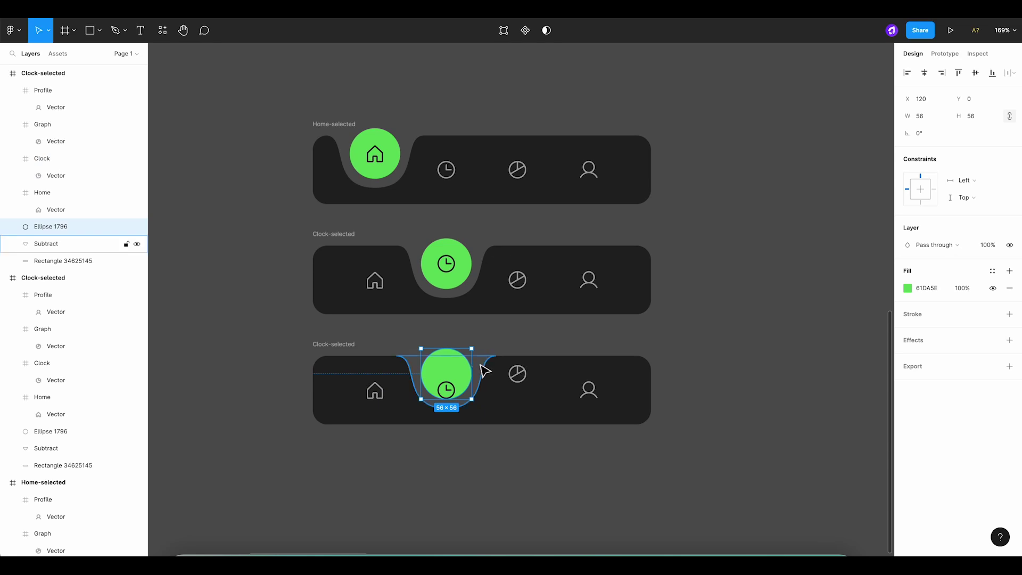
{"action": "left_click_drag", "start_coordinate": [447, 373], "coordinate": [521, 373]}
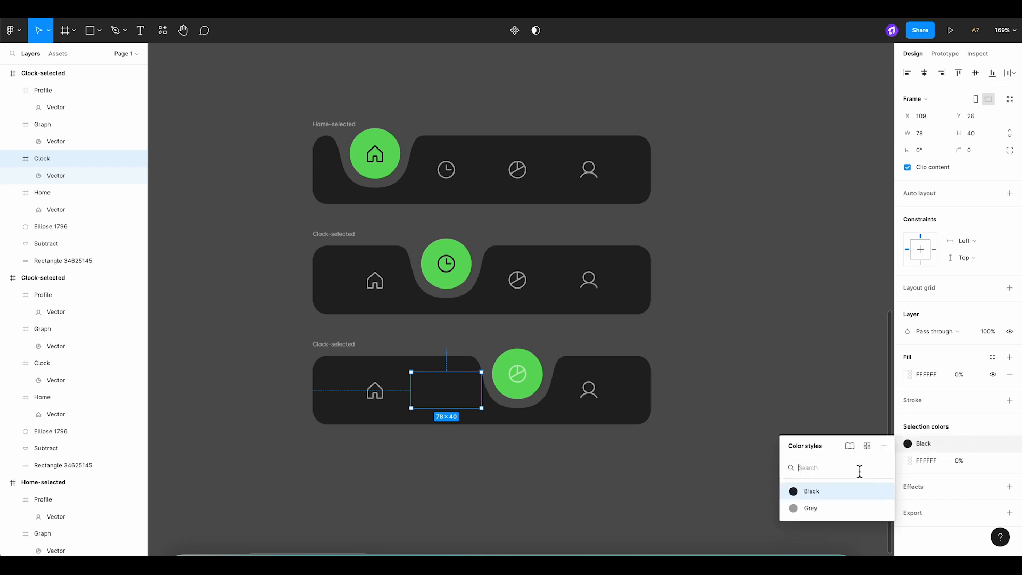
{"action": "left_click", "coordinate": [517, 373]}
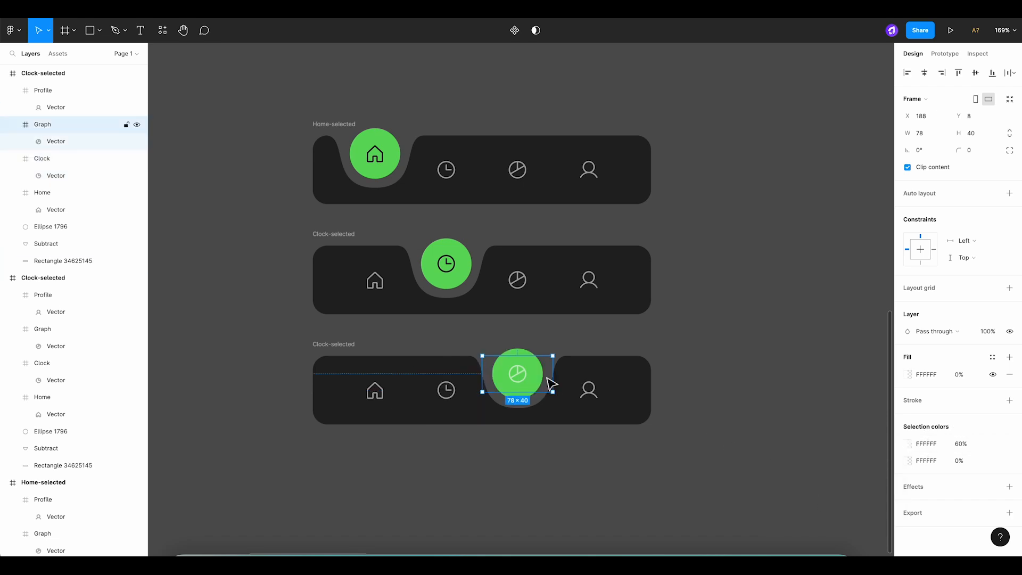
{"action": "mouse_move", "coordinate": [996, 456]}
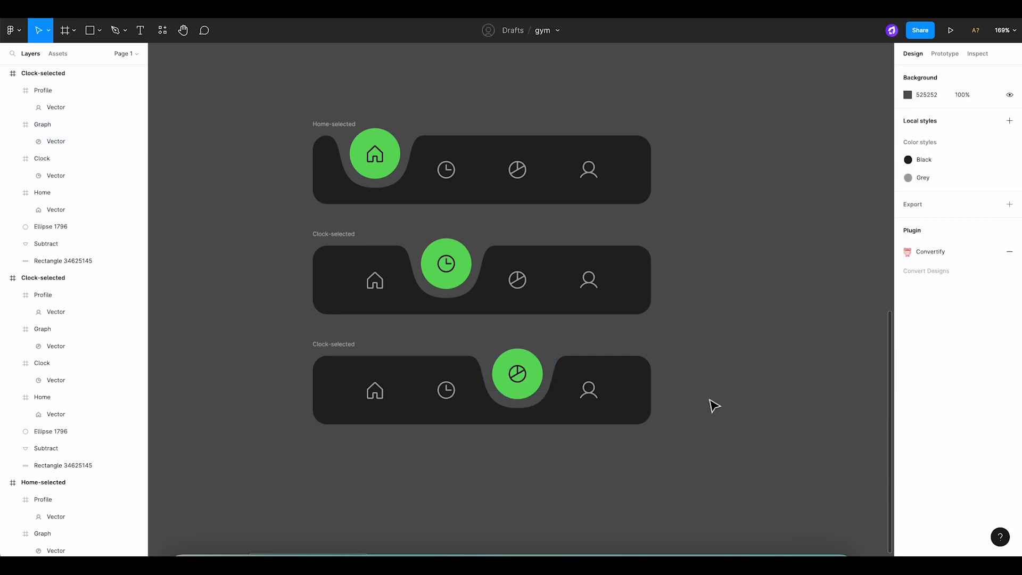
{"action": "left_click", "coordinate": [481, 373]}
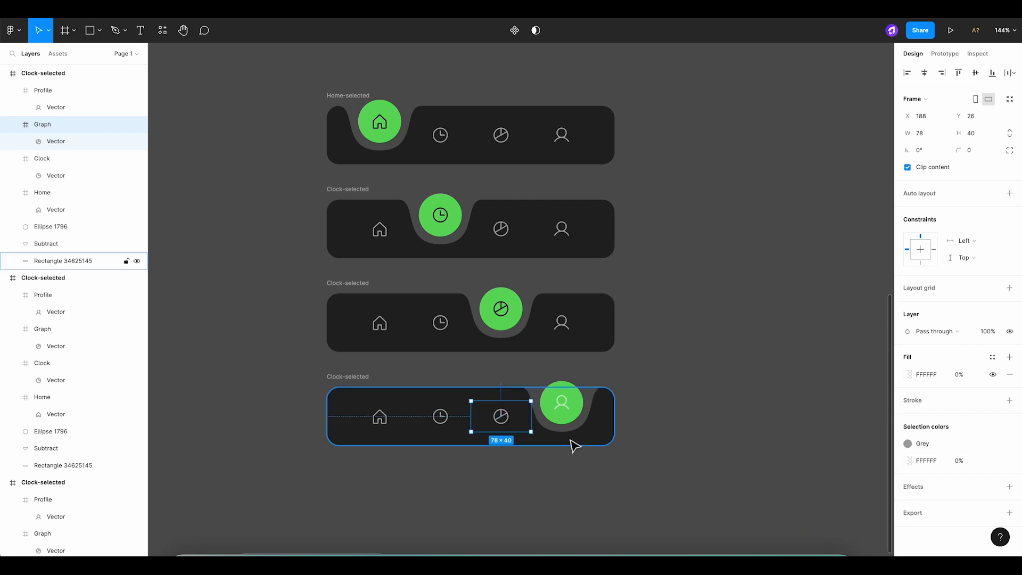
Finish the fourth bar variant with Profile highlighted in the green notch.
{"action": "left_click", "coordinate": [991, 444]}
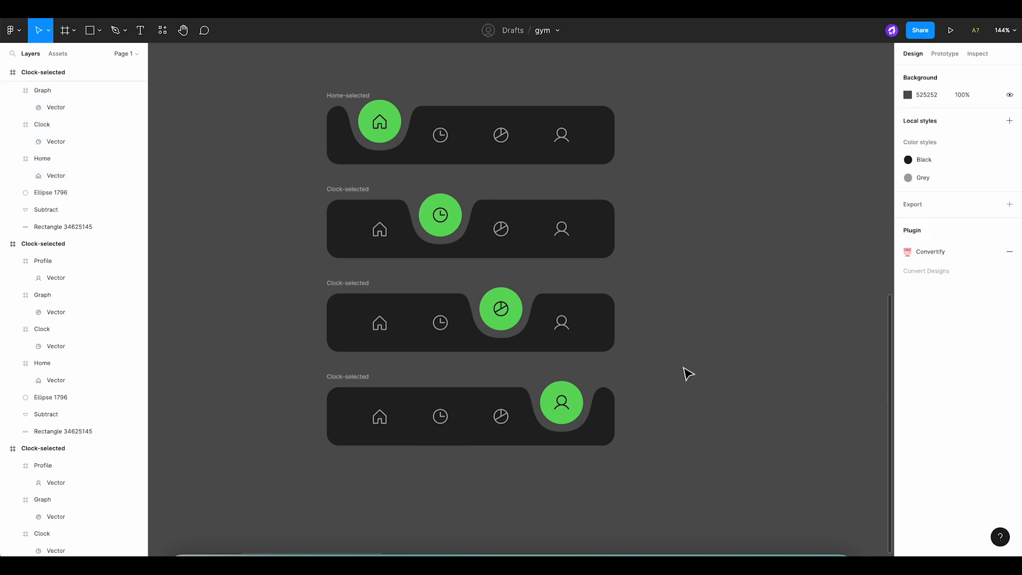
{"action": "mouse_move", "coordinate": [648, 104]}
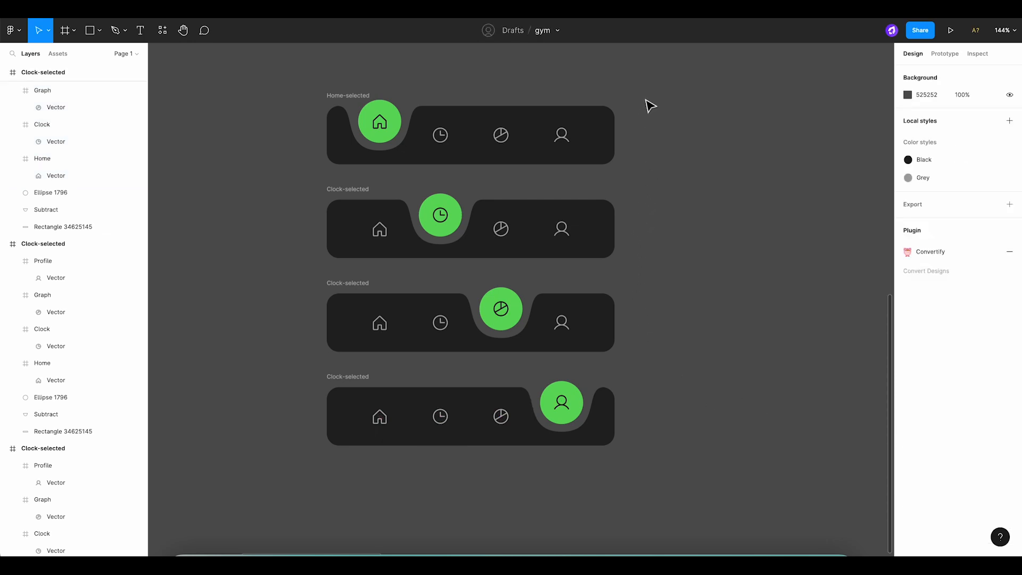
Combine the four selected nav bar frames as variants of Component 1.
{"action": "scroll", "scroll_direction": "down", "scroll_amount": 3}
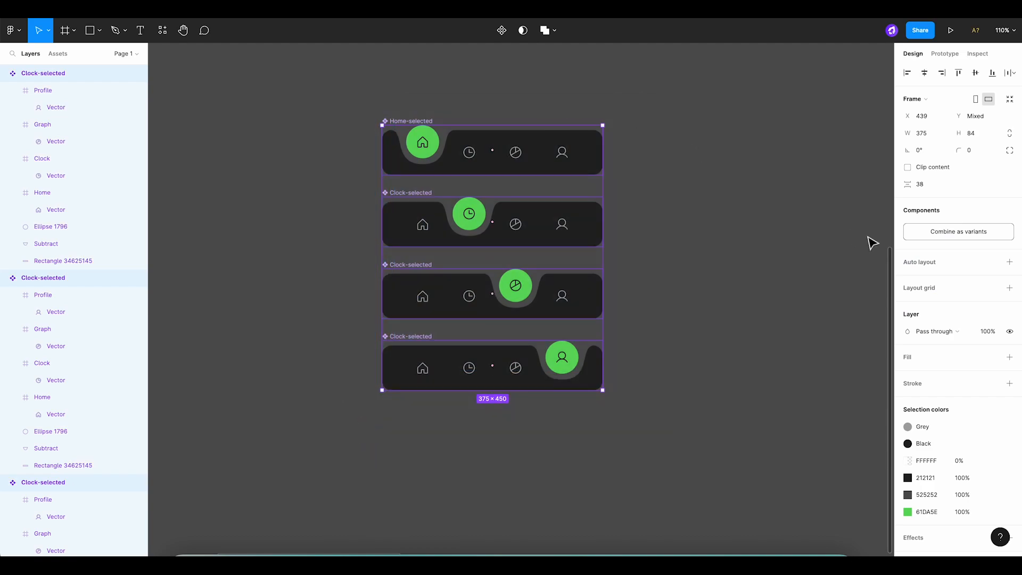
{"action": "mouse_move", "coordinate": [971, 241]}
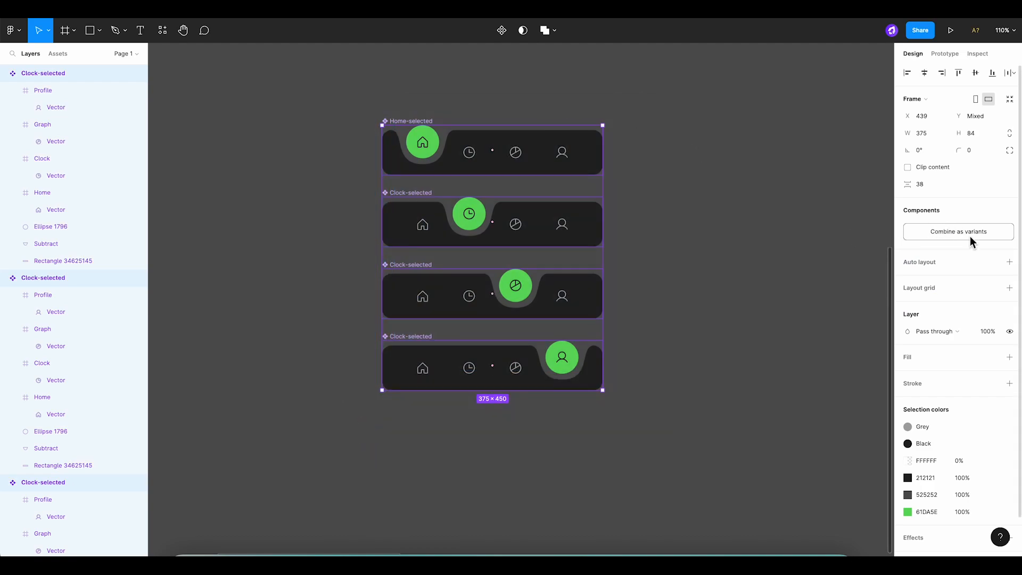
{"action": "mouse_move", "coordinate": [966, 237]}
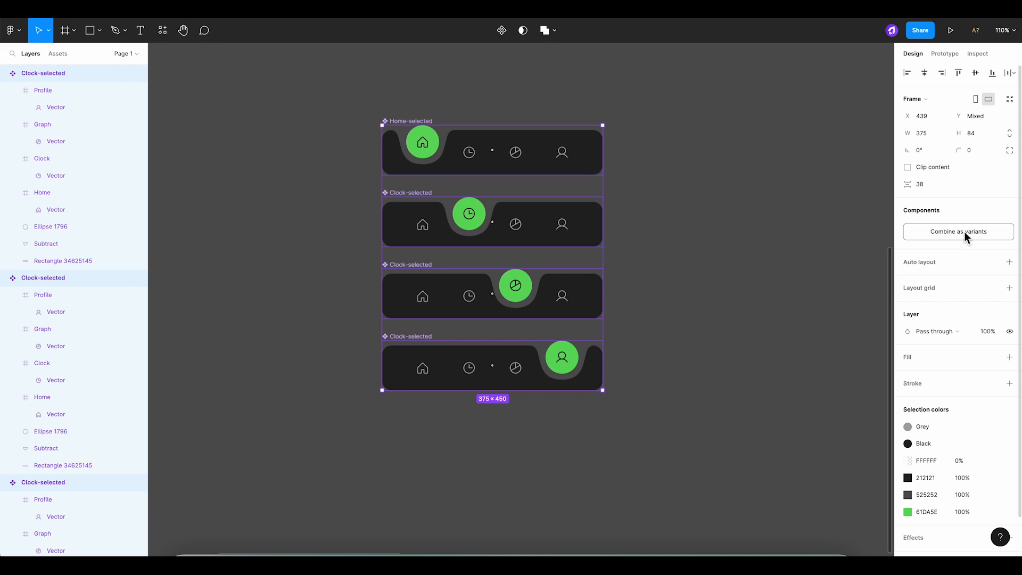
{"action": "left_click", "coordinate": [958, 231]}
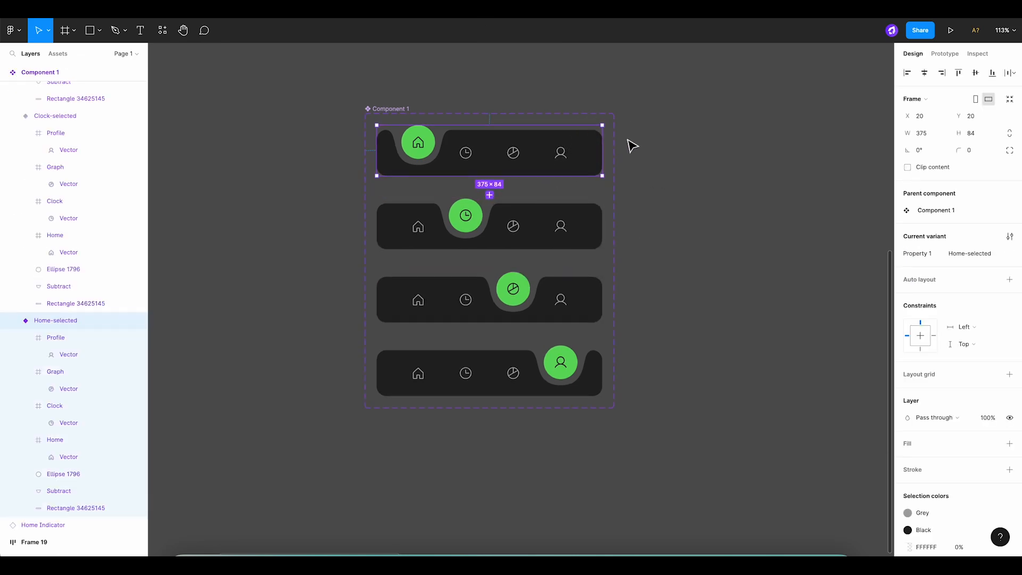
{"action": "mouse_move", "coordinate": [883, 90]}
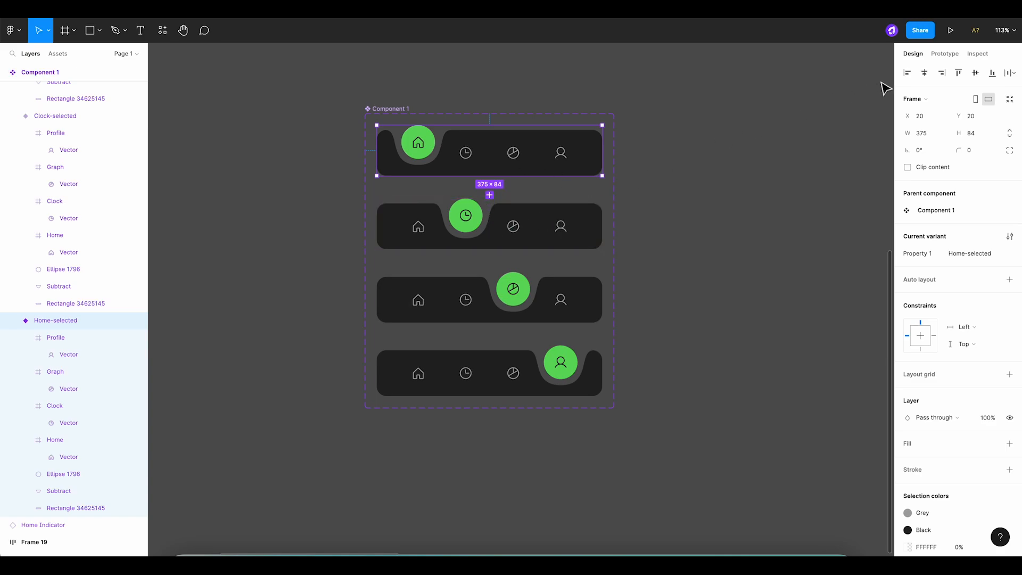
{"action": "mouse_move", "coordinate": [942, 61]}
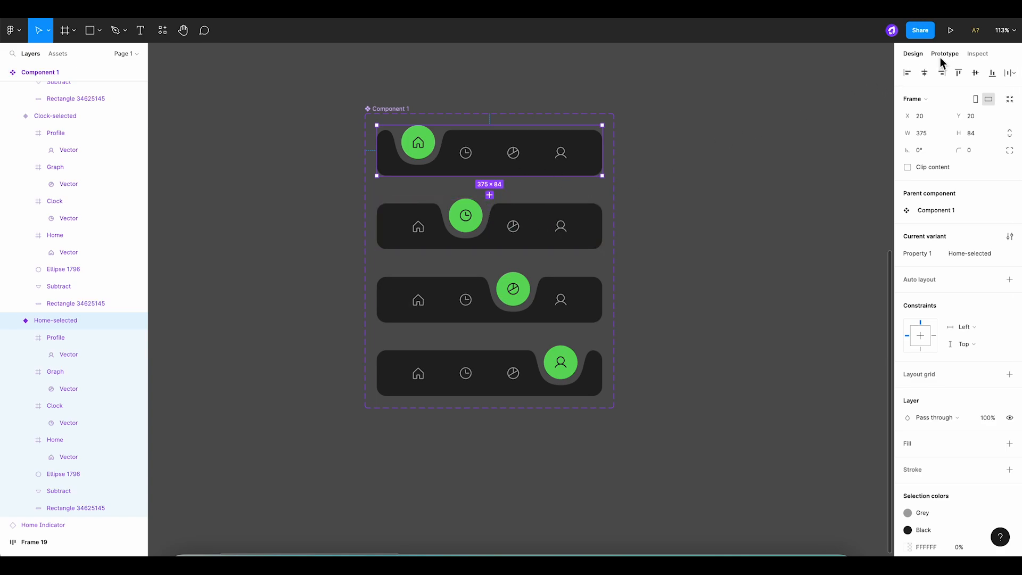
Link the nav icons to their matching variants, such as the third bar's Home icon to Home.
{"action": "left_click", "coordinate": [944, 53]}
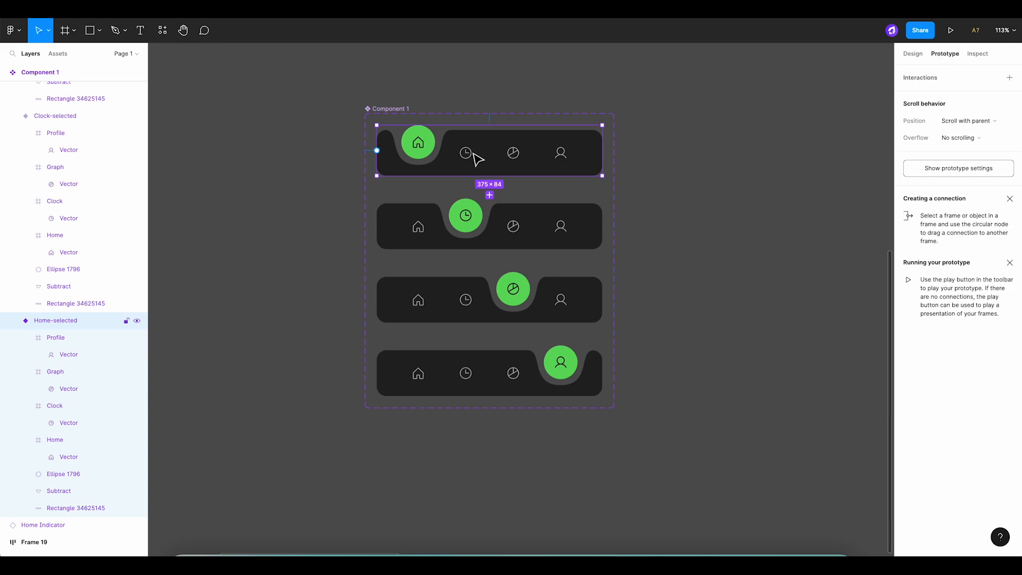
{"action": "left_click", "coordinate": [465, 153]}
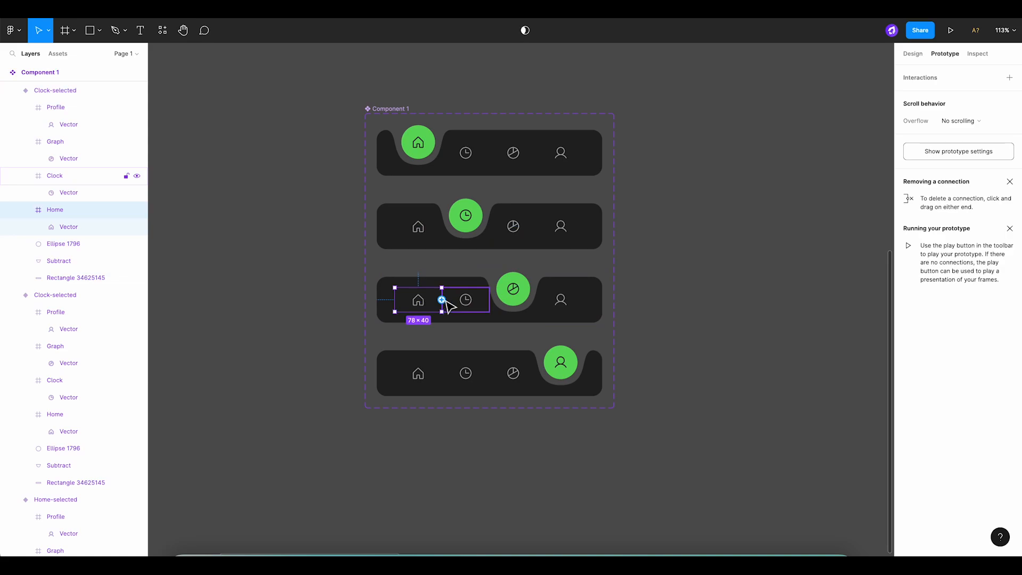
{"action": "left_click_drag", "start_coordinate": [442, 299], "coordinate": [417, 152]}
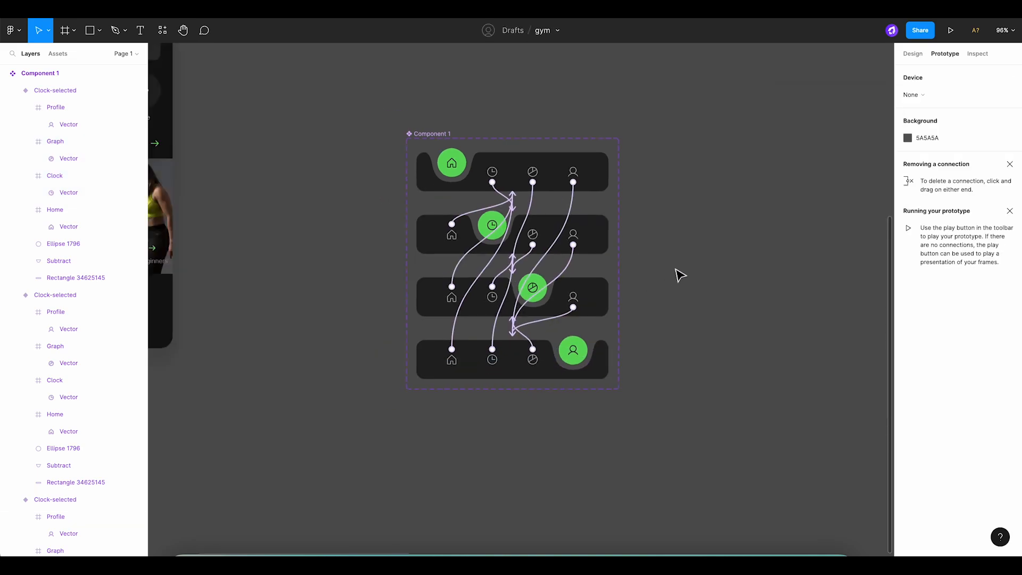
Select the clock variant's Subtract notch and change its fill to the dark background colour.
{"action": "left_click", "coordinate": [911, 53]}
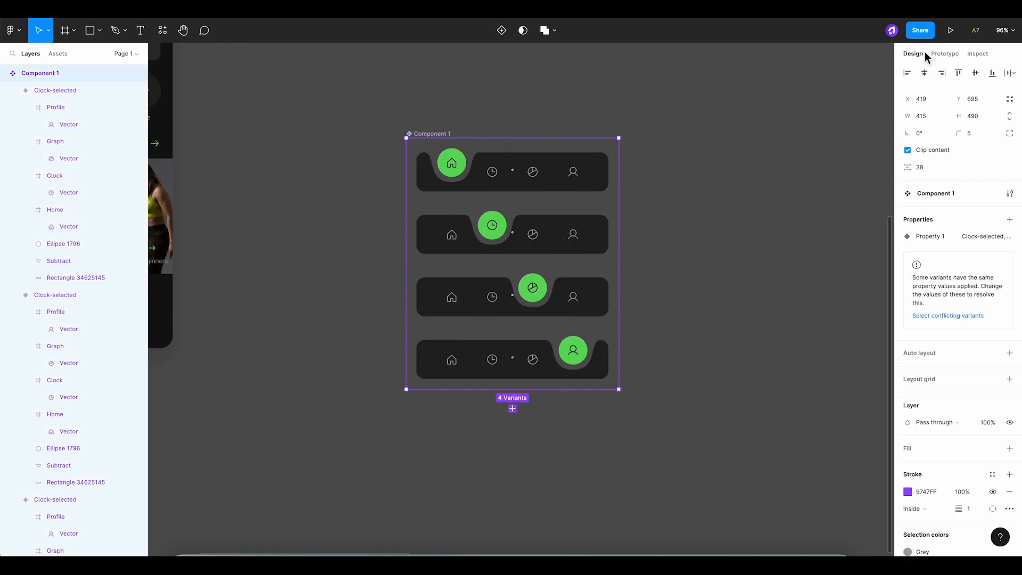
{"action": "left_click", "coordinate": [1009, 447]}
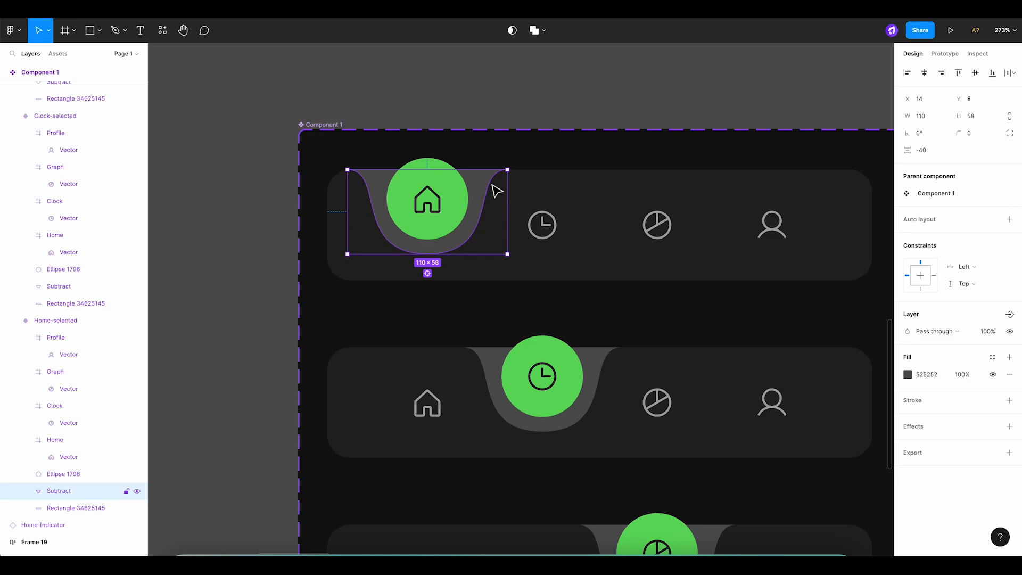
{"action": "left_click", "coordinate": [907, 374]}
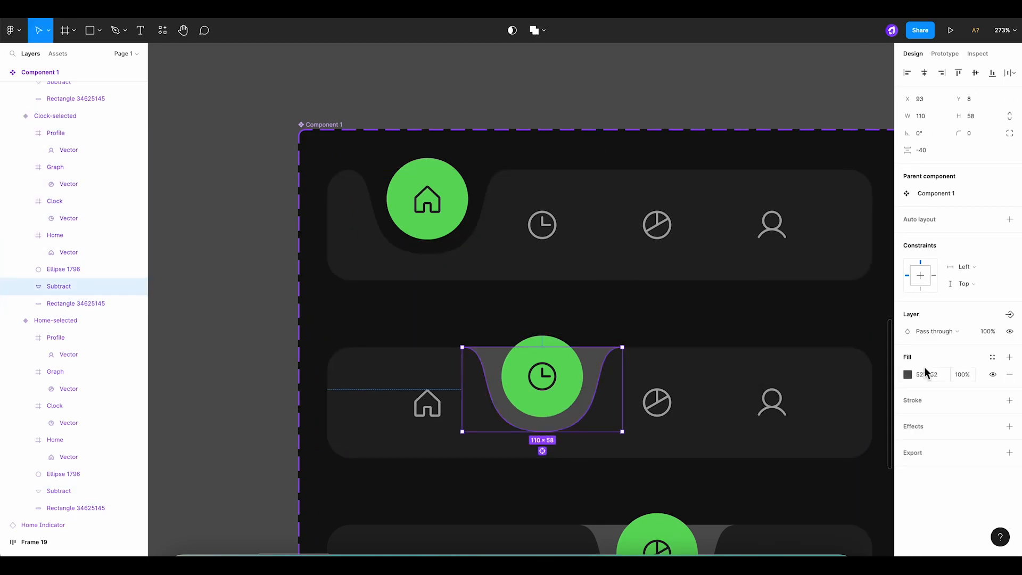
{"action": "left_click", "coordinate": [907, 374]}
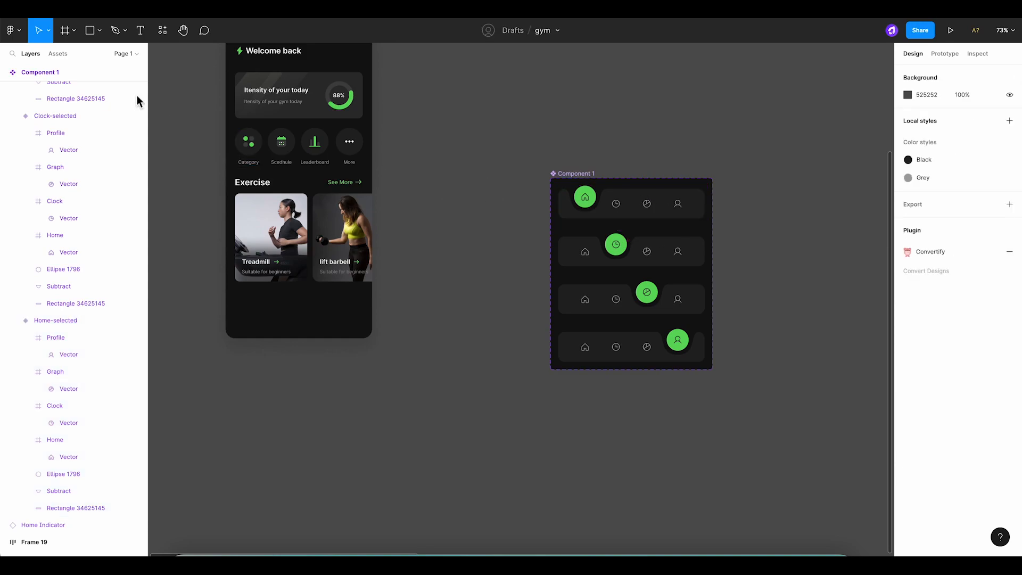
Drag Component 1 from Local components onto the Home frame's bottom, then select Home.
{"action": "left_click", "coordinate": [58, 53]}
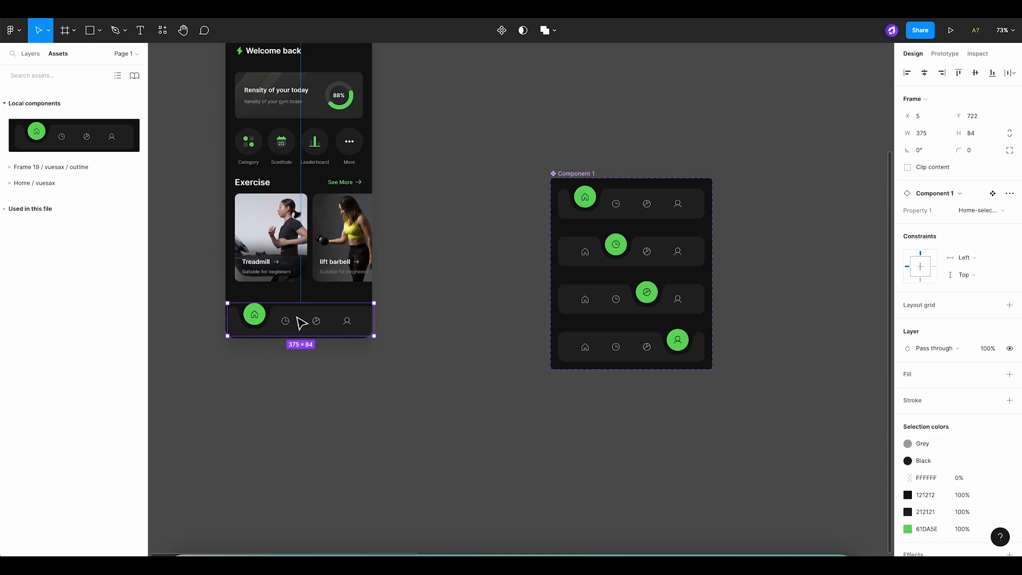
{"action": "left_click_drag", "start_coordinate": [300, 319], "coordinate": [297, 319]}
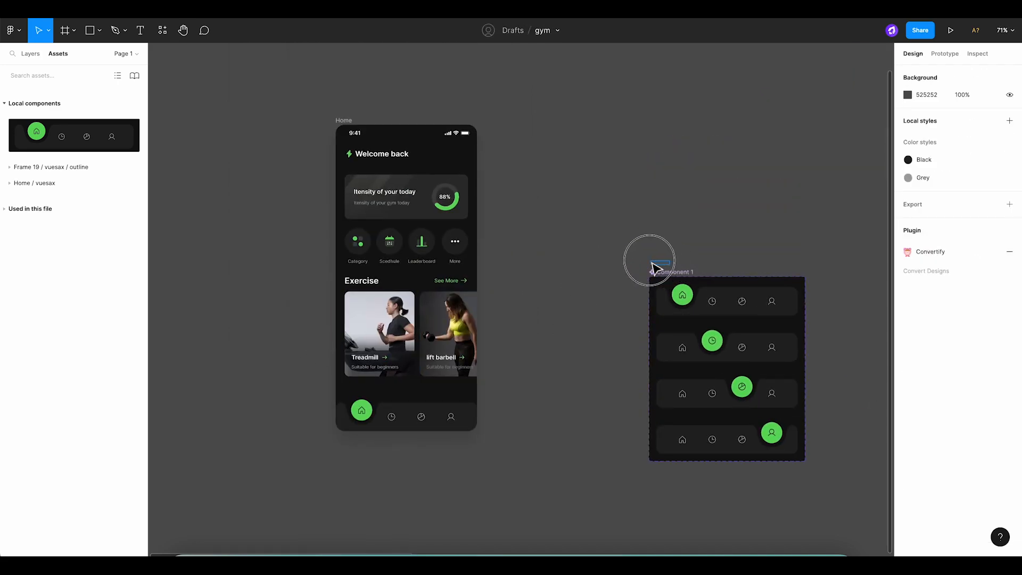
{"action": "left_click", "coordinate": [343, 120]}
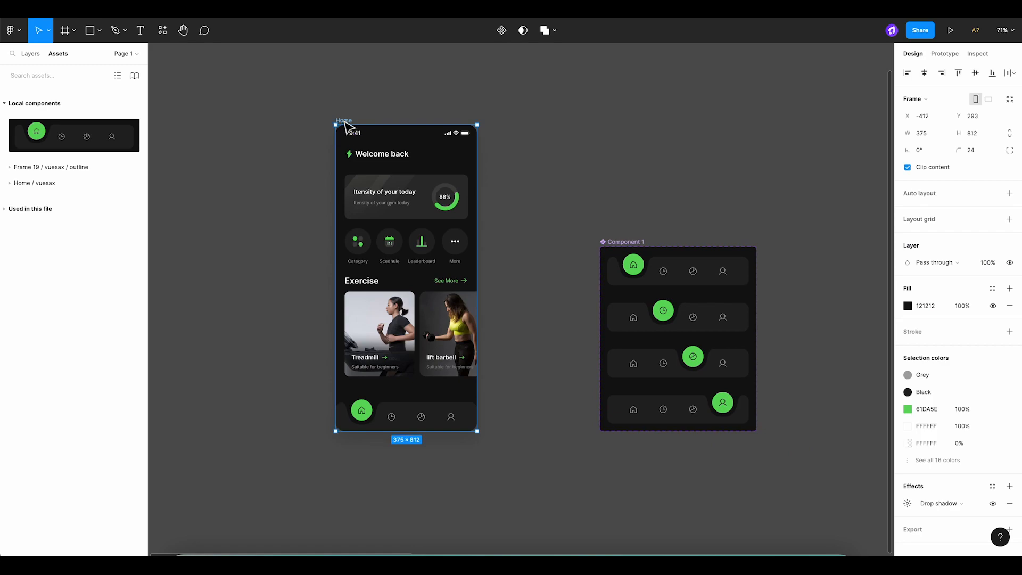
{"action": "mouse_move", "coordinate": [951, 29]}
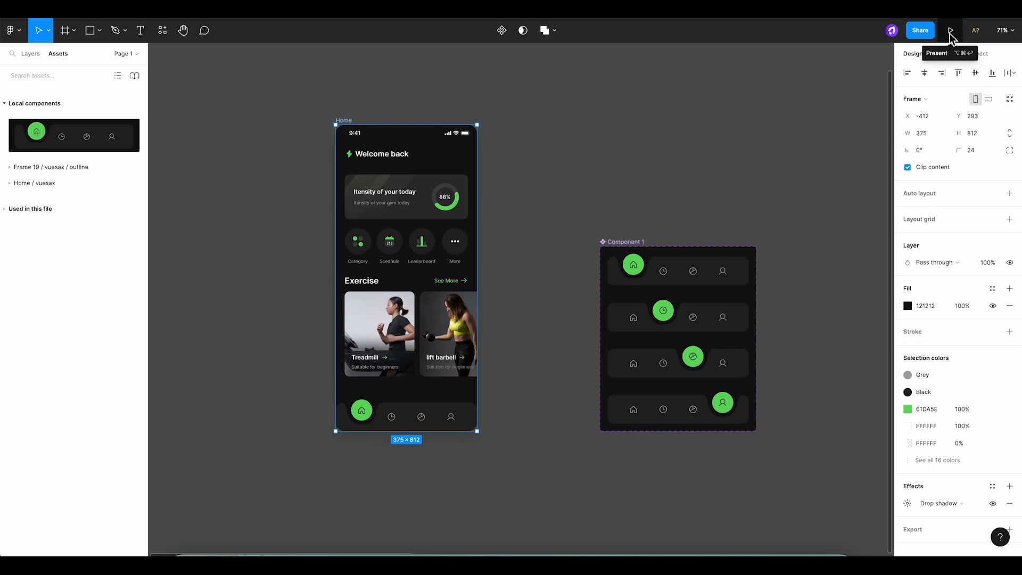
Present the Home screen and switch the nav highlight between Home and Graph.
{"action": "left_click", "coordinate": [953, 30]}
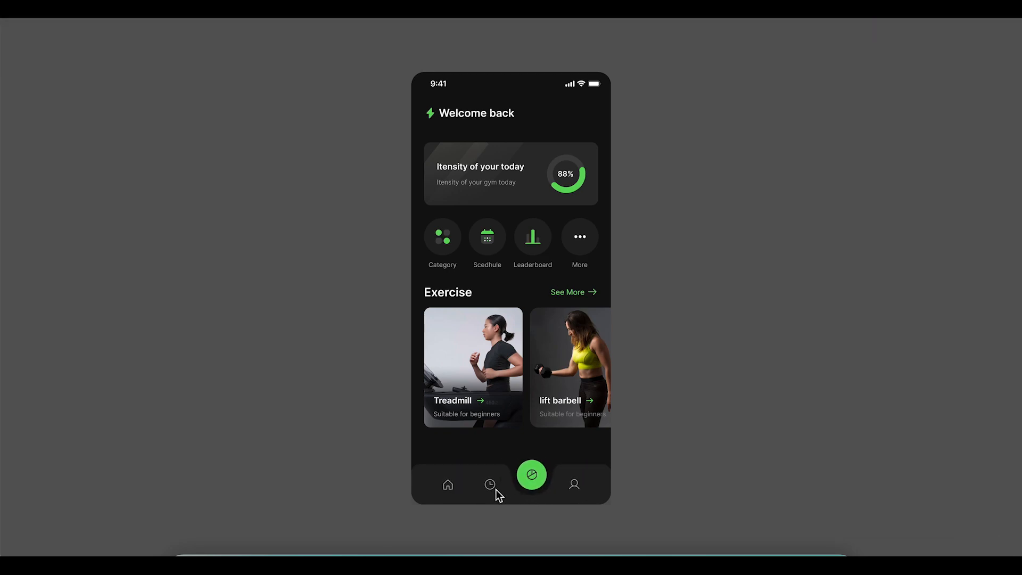
{"action": "left_click", "coordinate": [447, 484]}
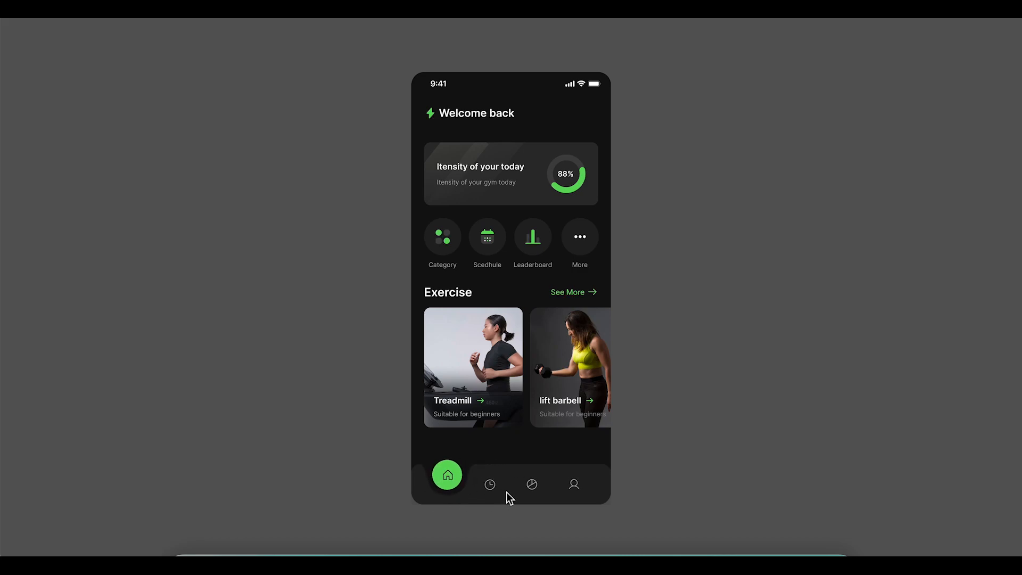
{"action": "left_click", "coordinate": [532, 484]}
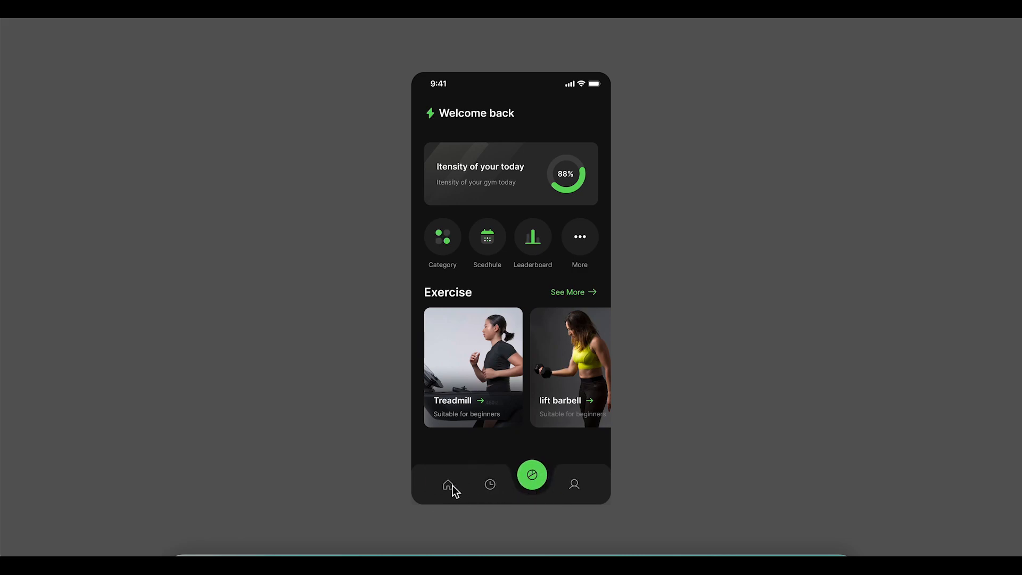
{"action": "left_click", "coordinate": [447, 484]}
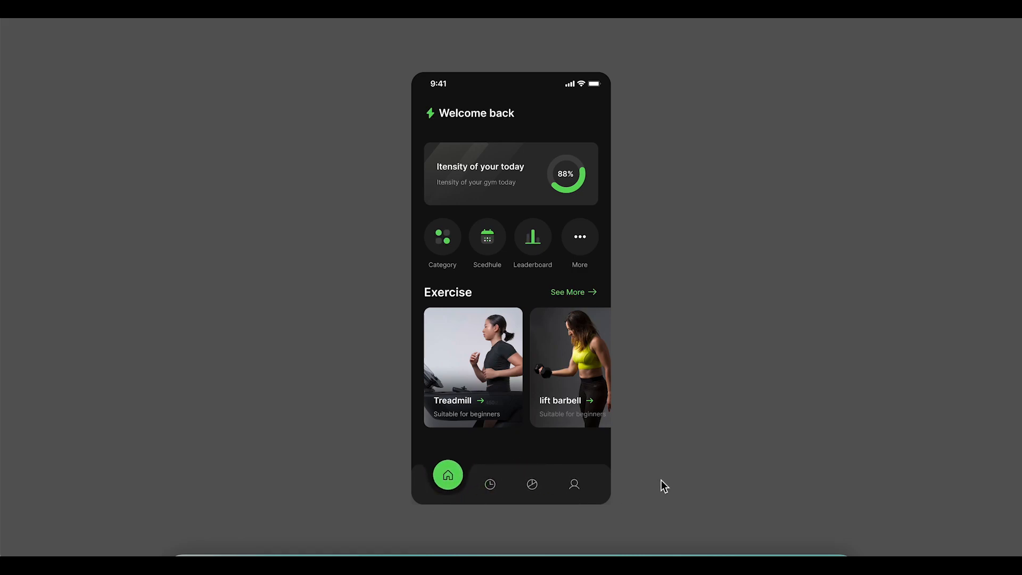
{"action": "mouse_move", "coordinate": [676, 481]}
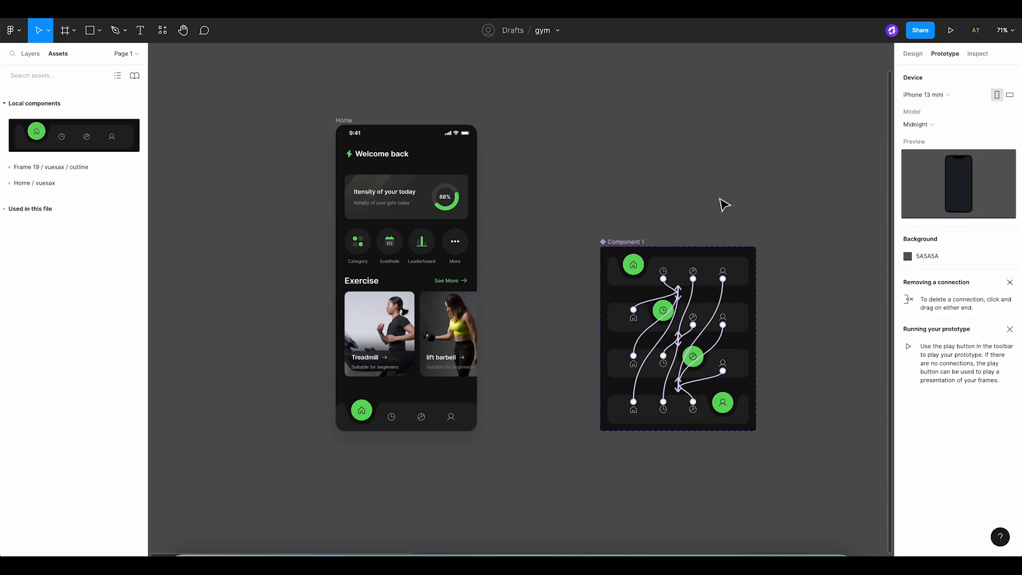
Open the prototype Background colour setting to change it to 2E2E2E.
{"action": "left_click", "coordinate": [907, 256]}
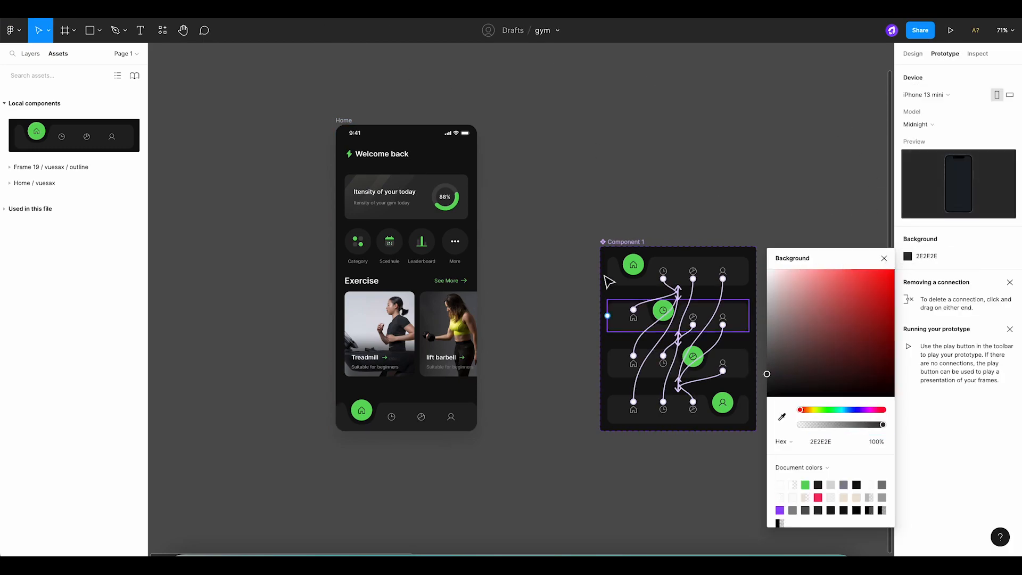